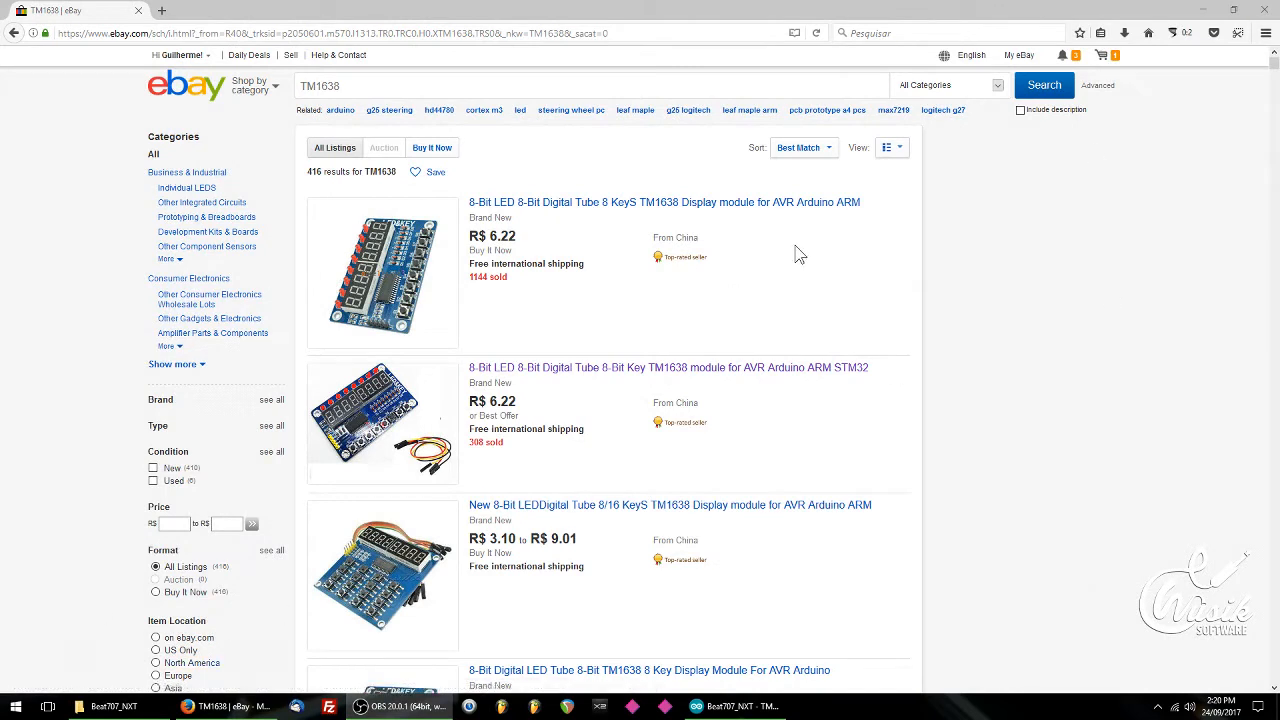
{"action": "mouse_move", "coordinate": [648, 220]}
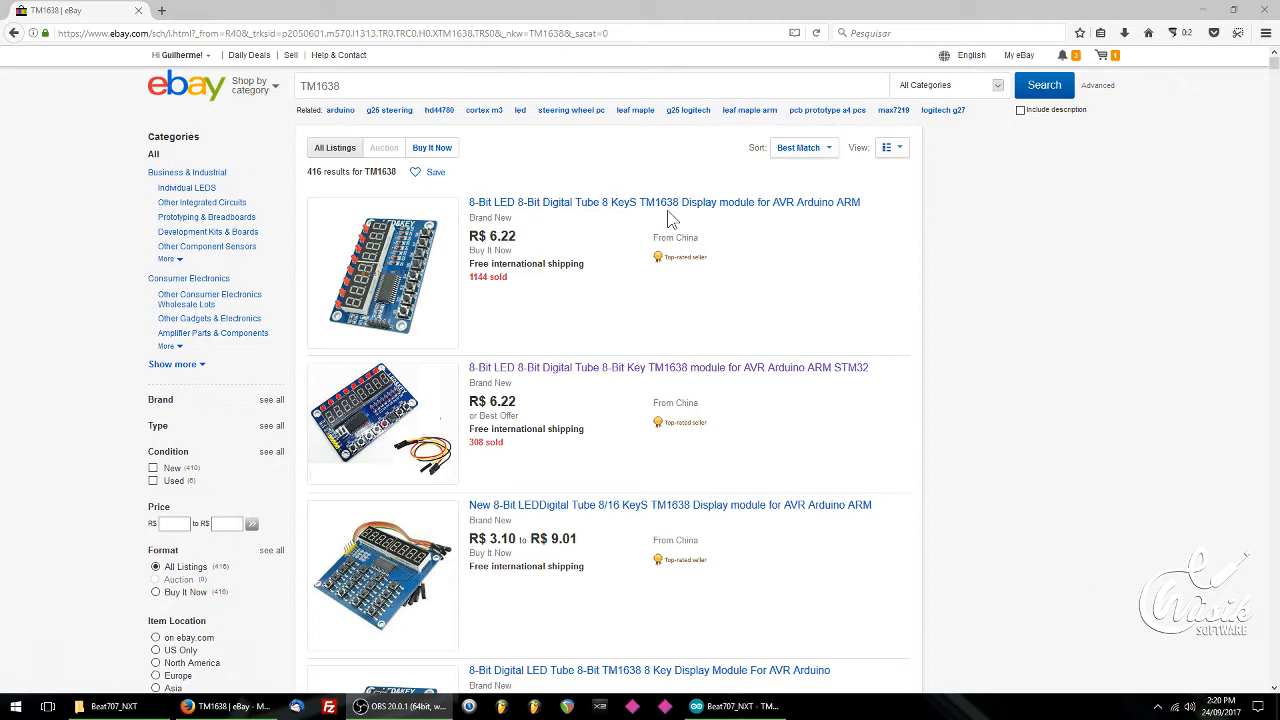
{"action": "mouse_move", "coordinate": [668, 227]}
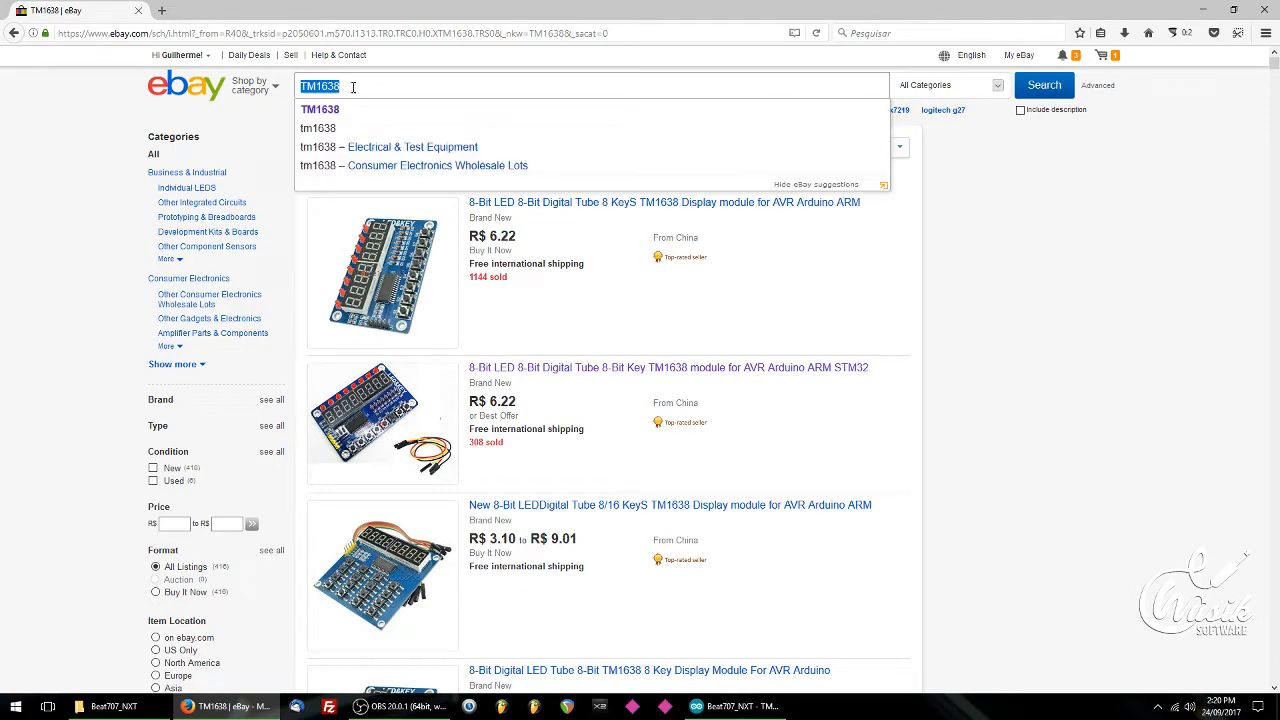
- Open the $3.89 TM1638 8-key module eBay listing, enlarge its board photo, and open a new tab
{"action": "left_click", "coordinate": [380, 85]}
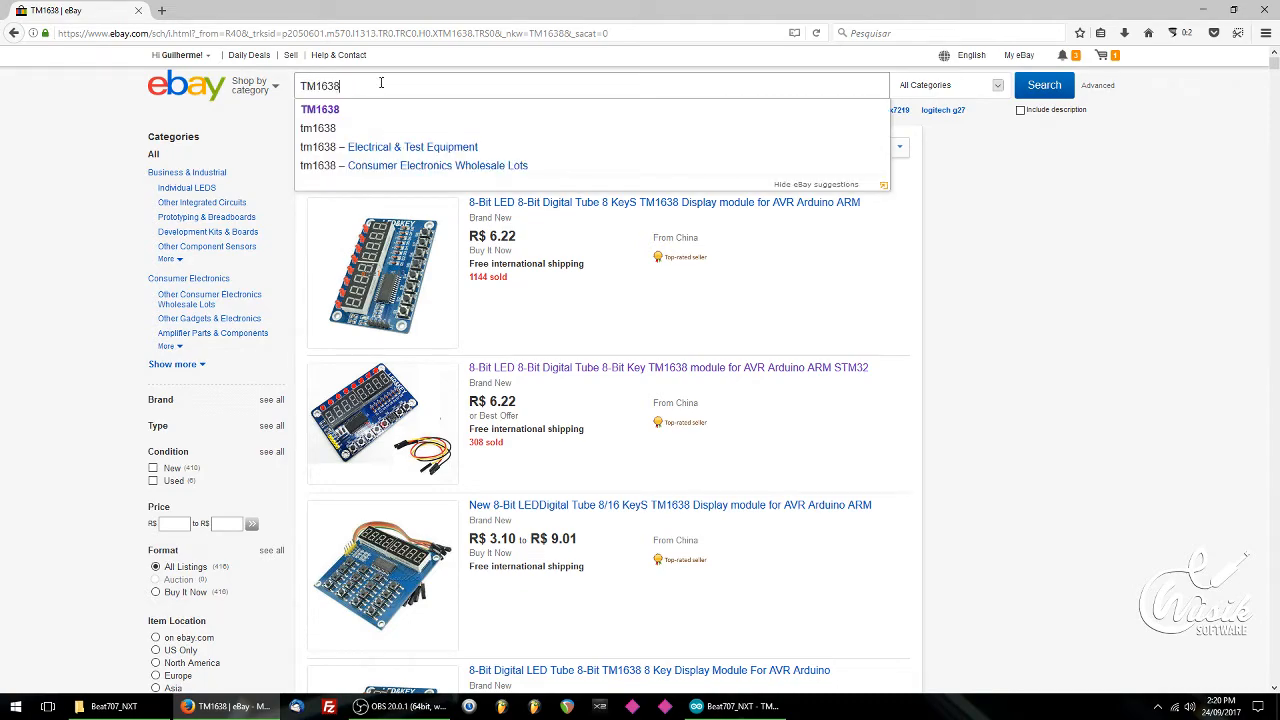
{"action": "scroll", "scroll_direction": "down", "scroll_amount": 3}
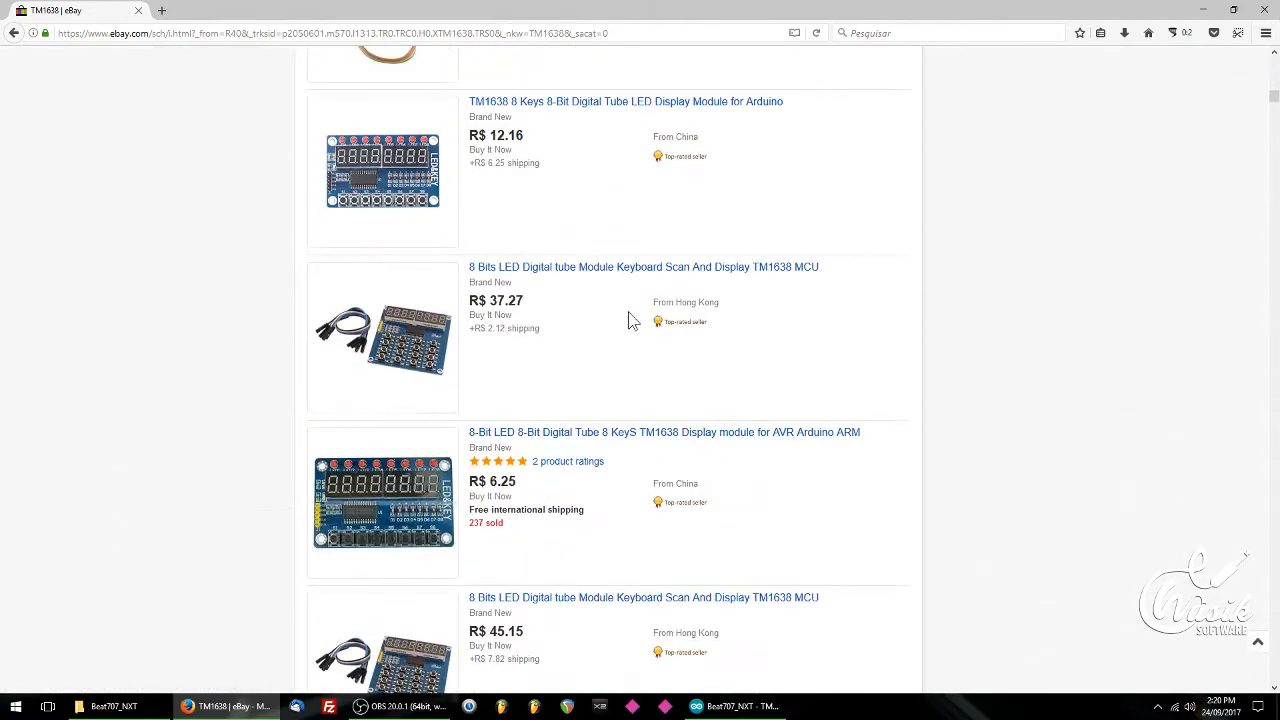
{"action": "mouse_move", "coordinate": [332, 170]}
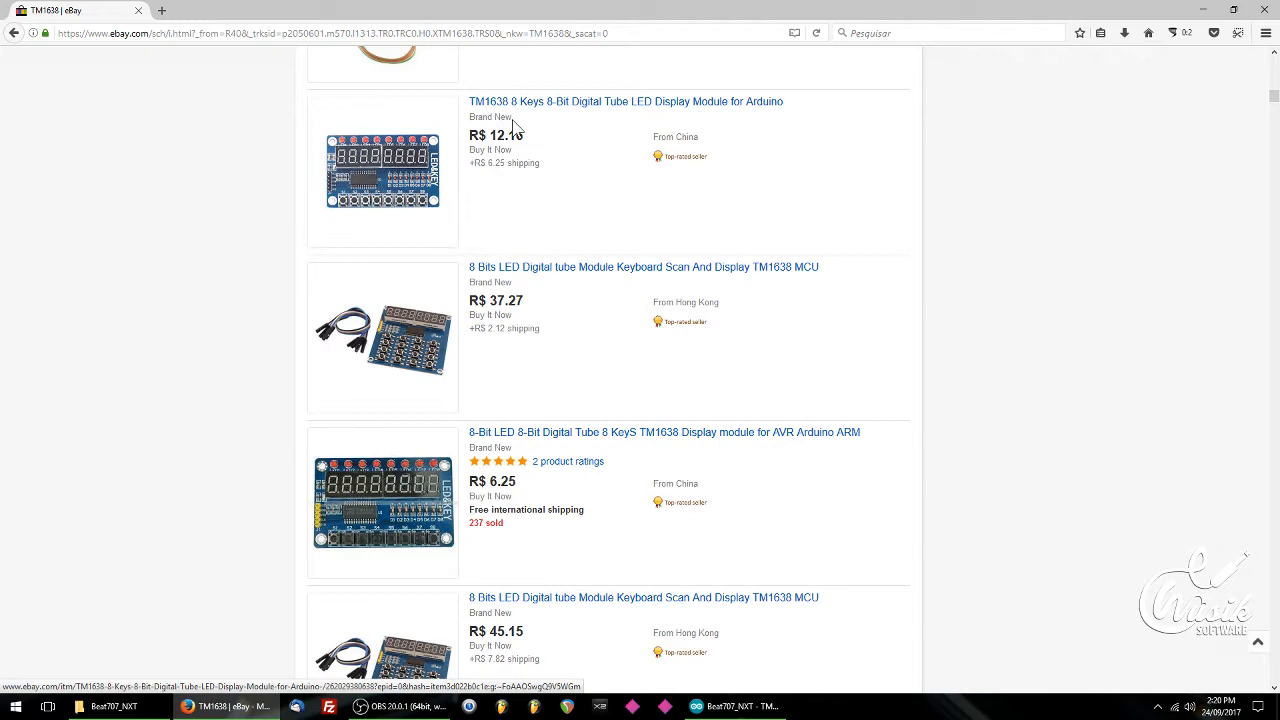
{"action": "left_click", "coordinate": [630, 101]}
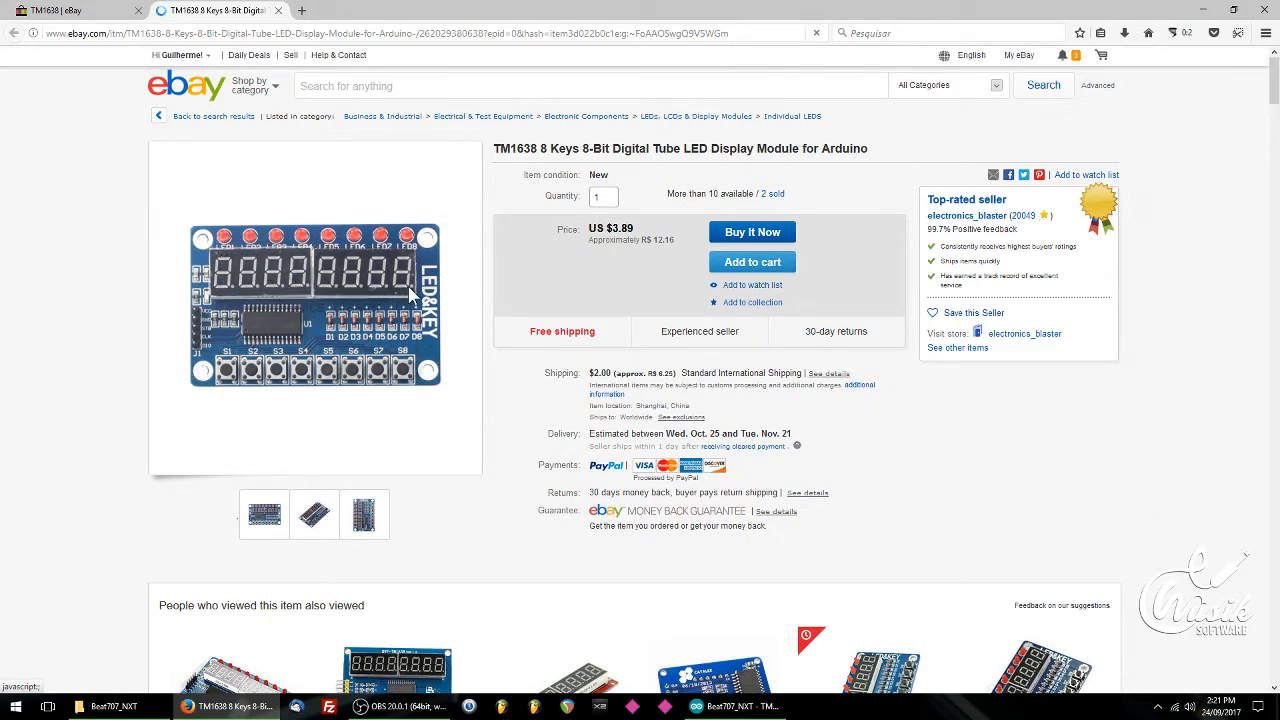
{"action": "mouse_move", "coordinate": [230, 285]}
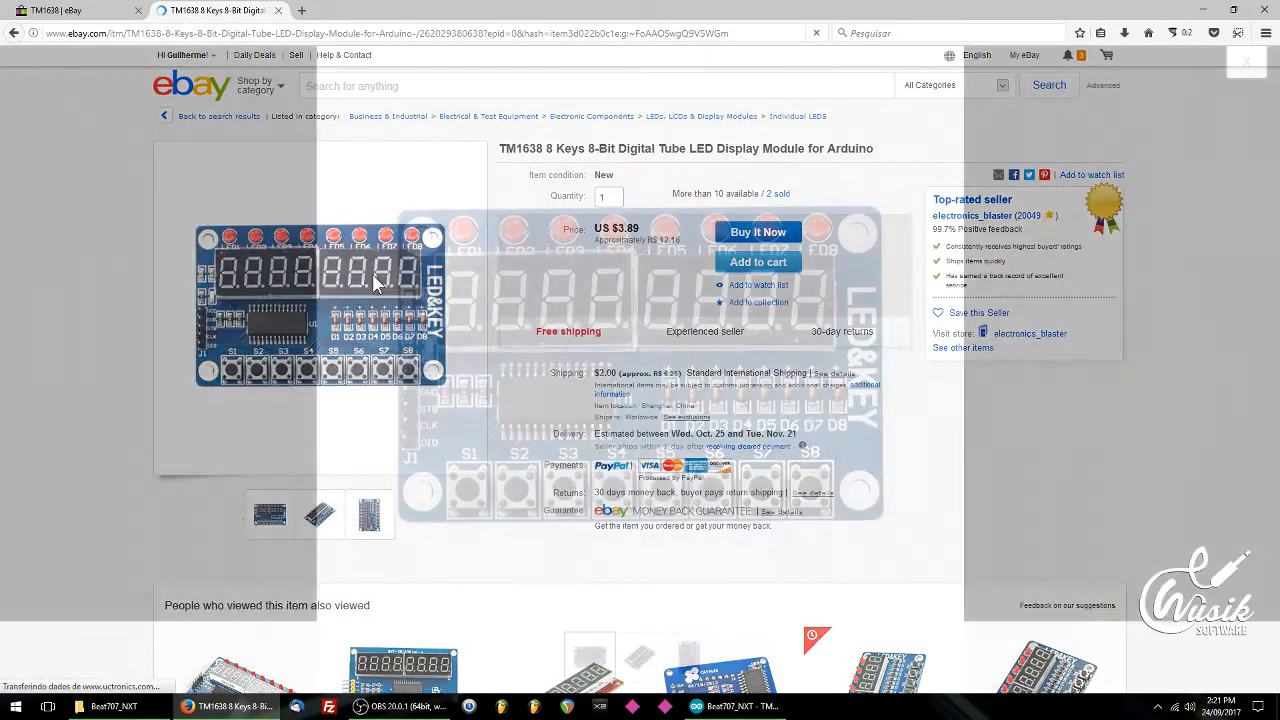
{"action": "left_click", "coordinate": [320, 300]}
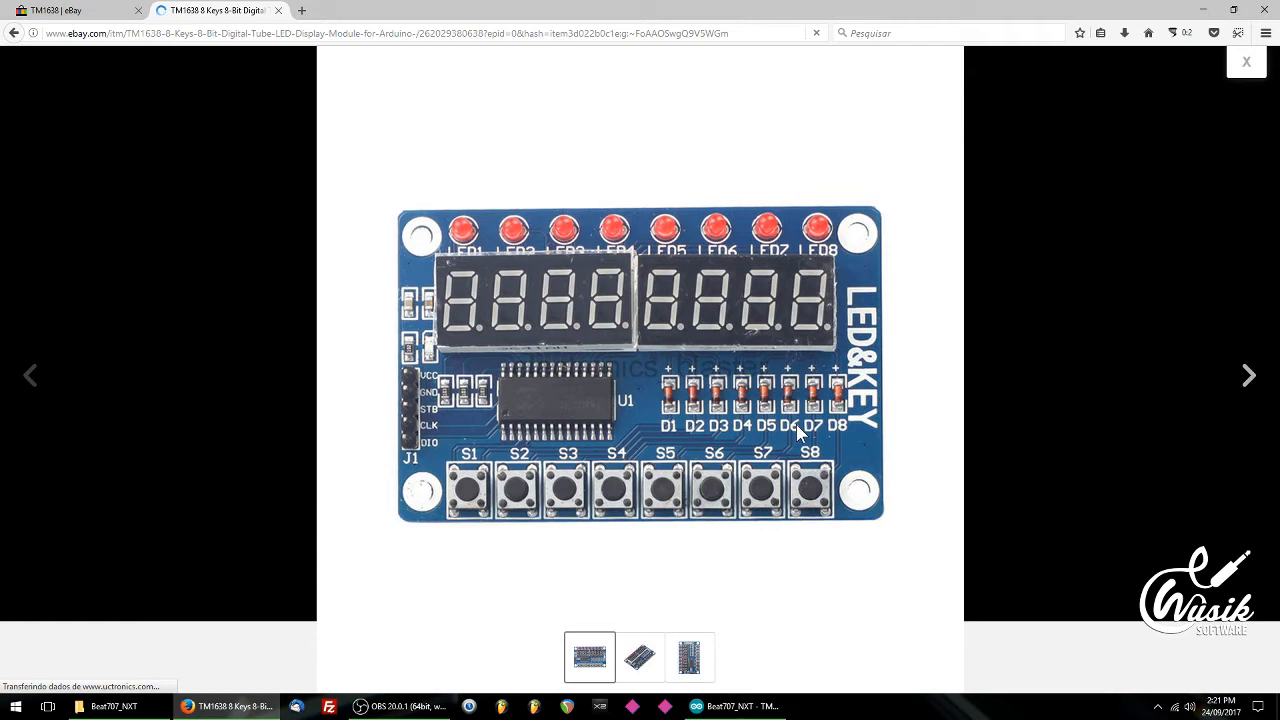
{"action": "mouse_move", "coordinate": [613, 393]}
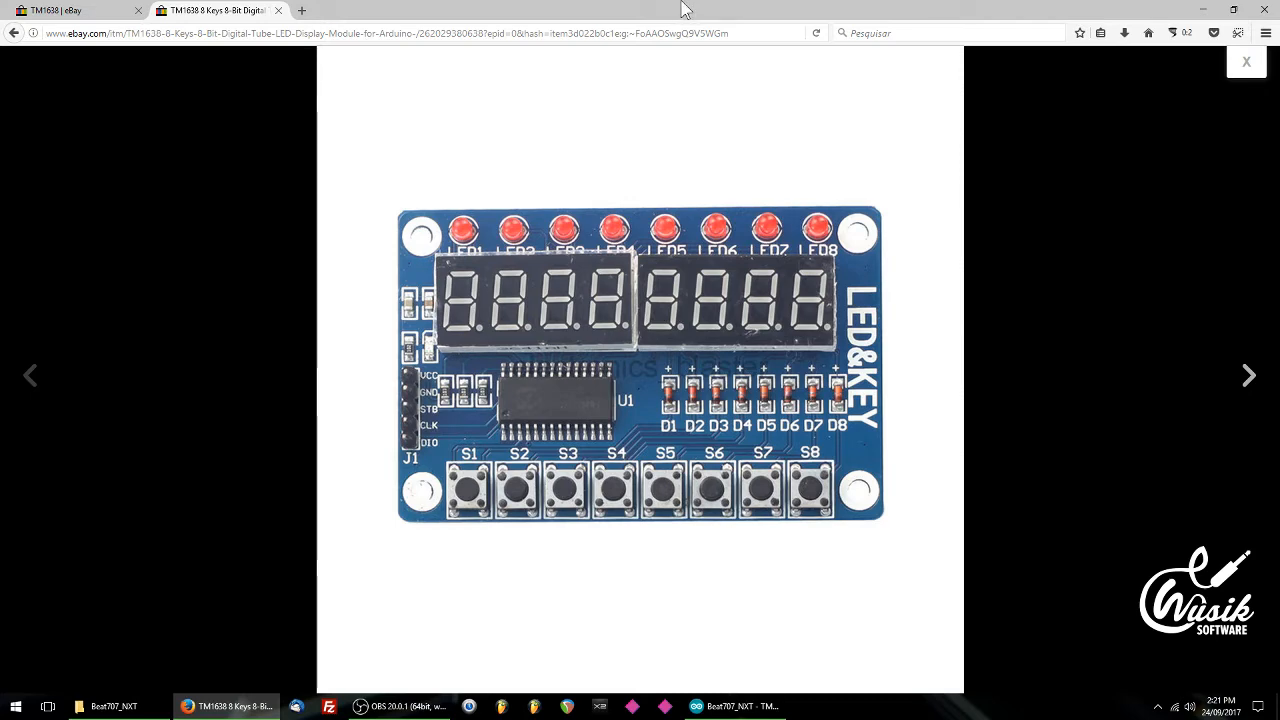
{"action": "left_click", "coordinate": [304, 10]}
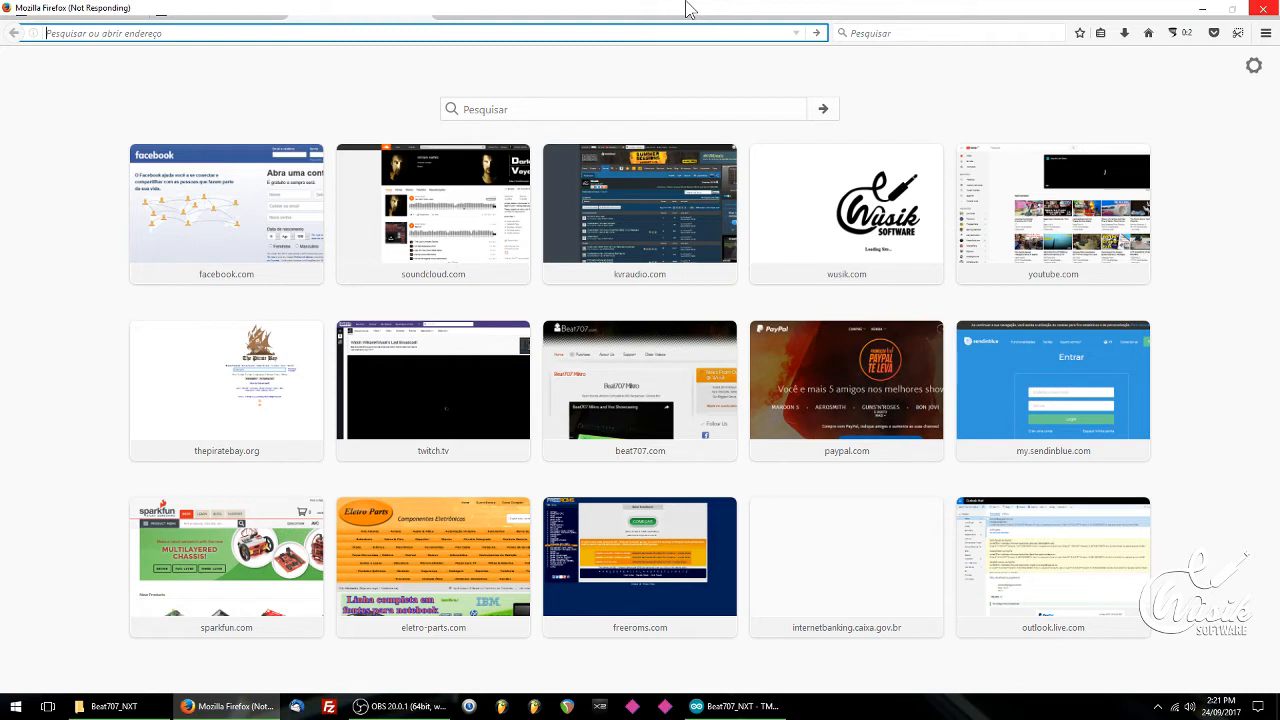
{"action": "mouse_move", "coordinate": [784, 8]}
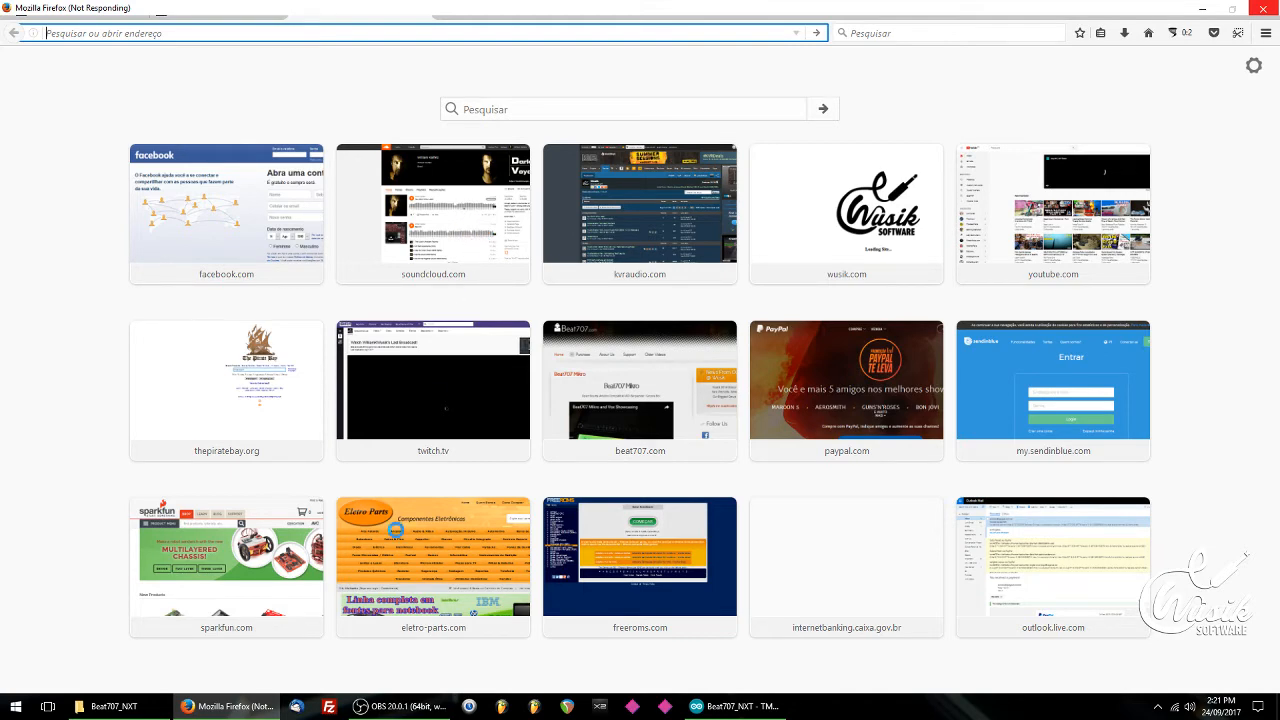
- Switch to the Beat707_NXT sketch in Arduino IDE
{"action": "left_click", "coordinate": [735, 706]}
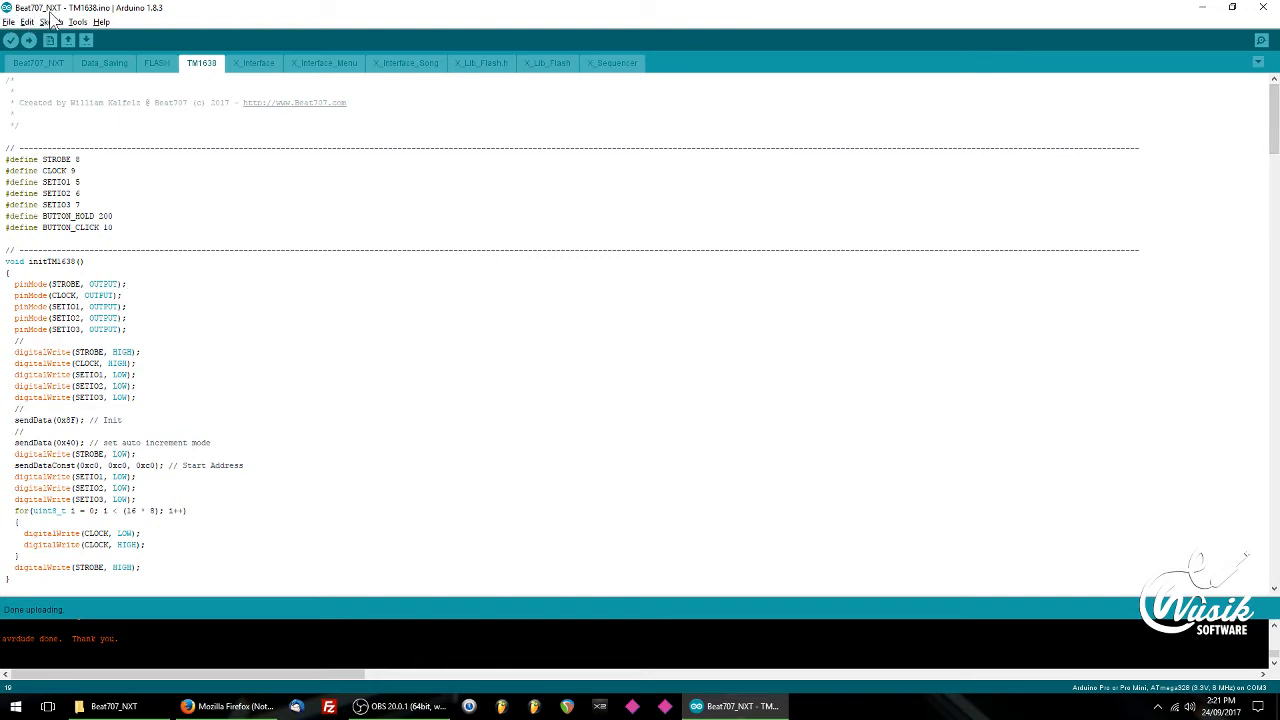
{"action": "mouse_move", "coordinate": [30, 20]}
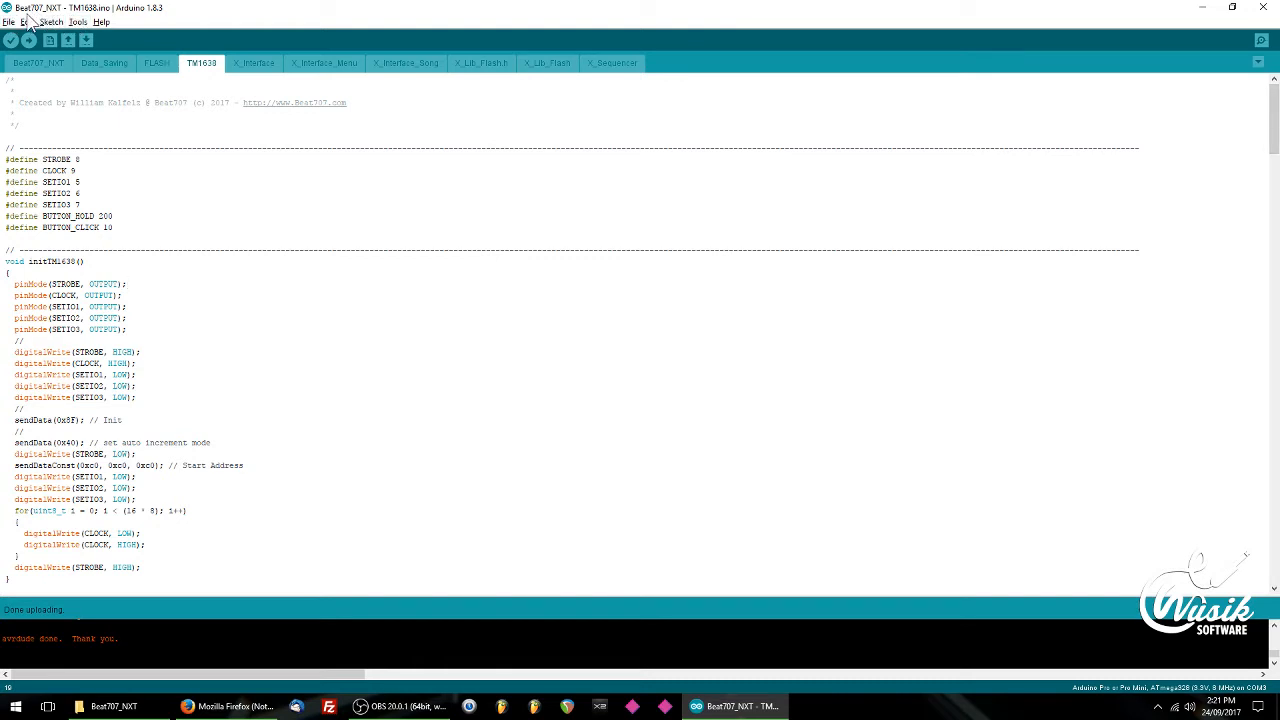
{"action": "mouse_move", "coordinate": [240, 15]}
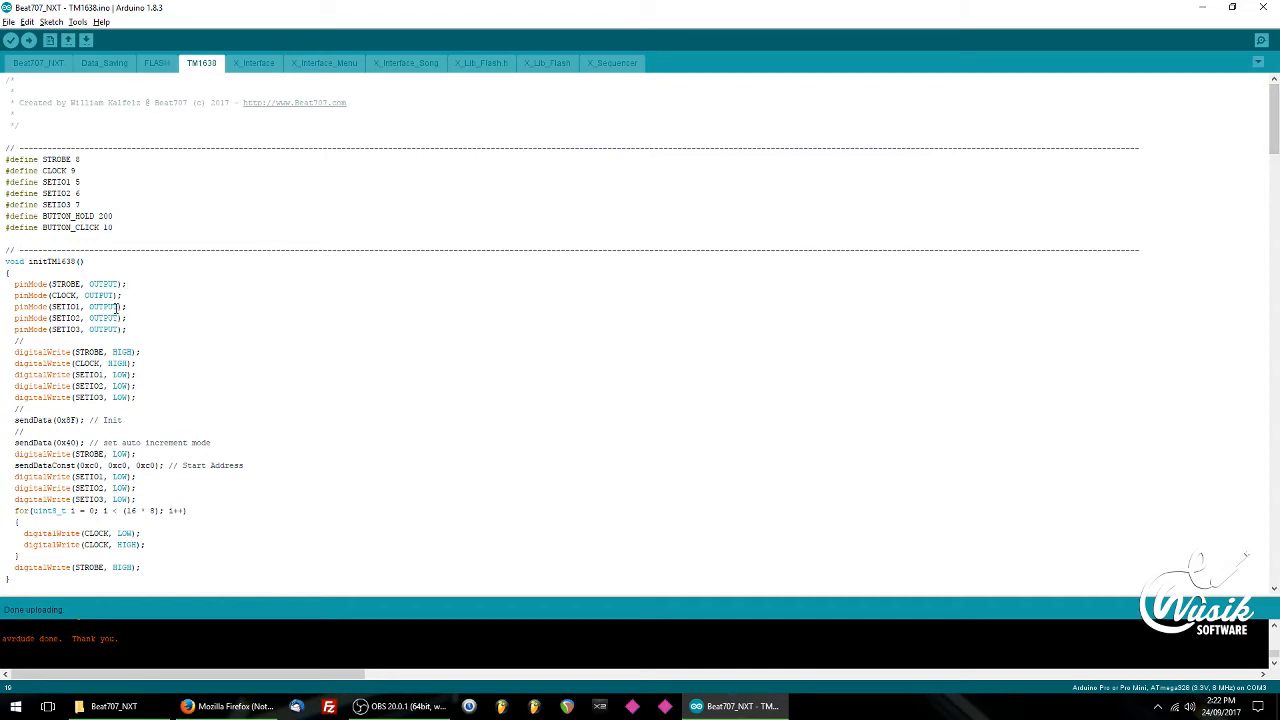
{"action": "mouse_move", "coordinate": [497, 226]}
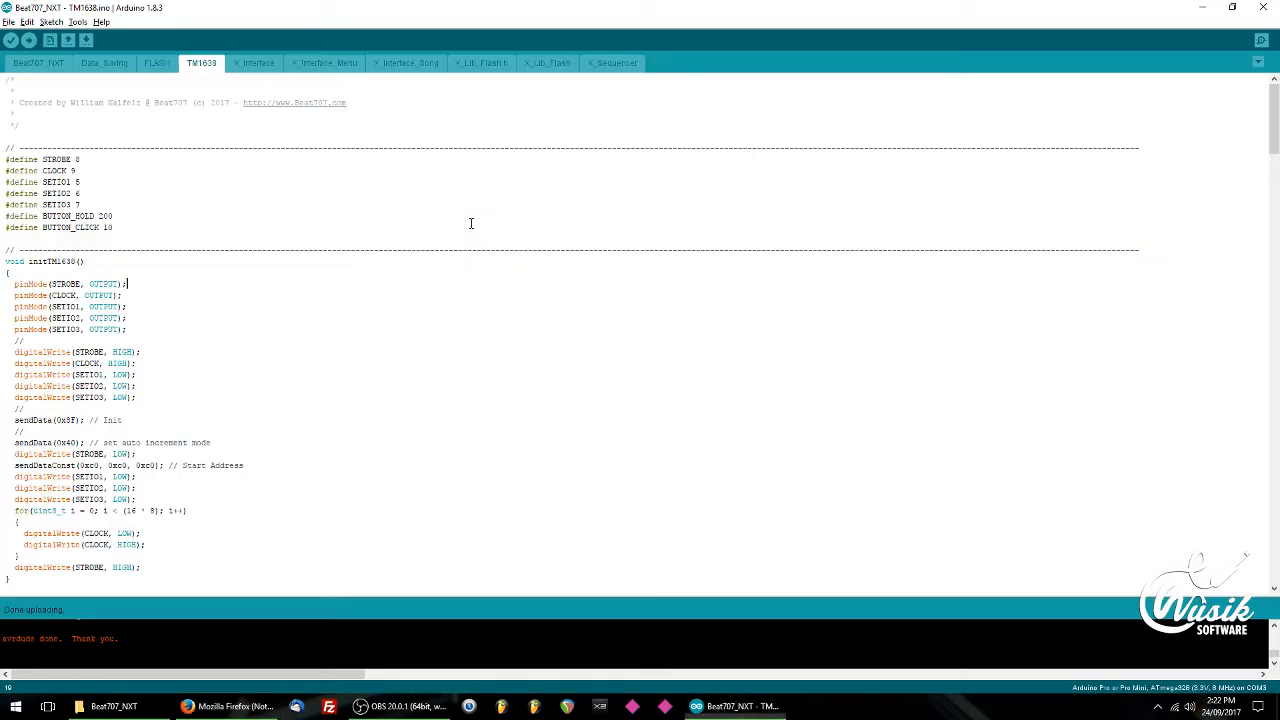
- Review the initTM1638 pin setup, selecting CLOCK in the pinMode lines, then switch to Firefox
{"action": "left_click", "coordinate": [82, 159]}
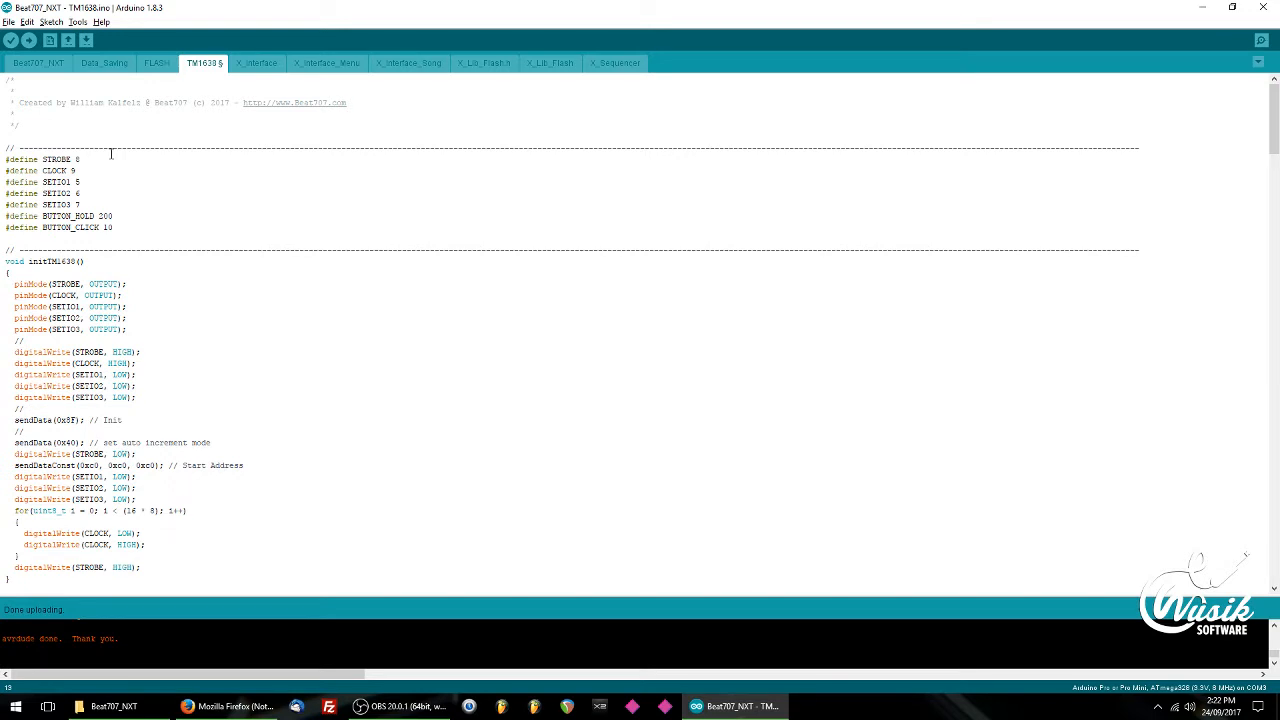
{"action": "scroll", "scroll_direction": "down", "scroll_amount": 3}
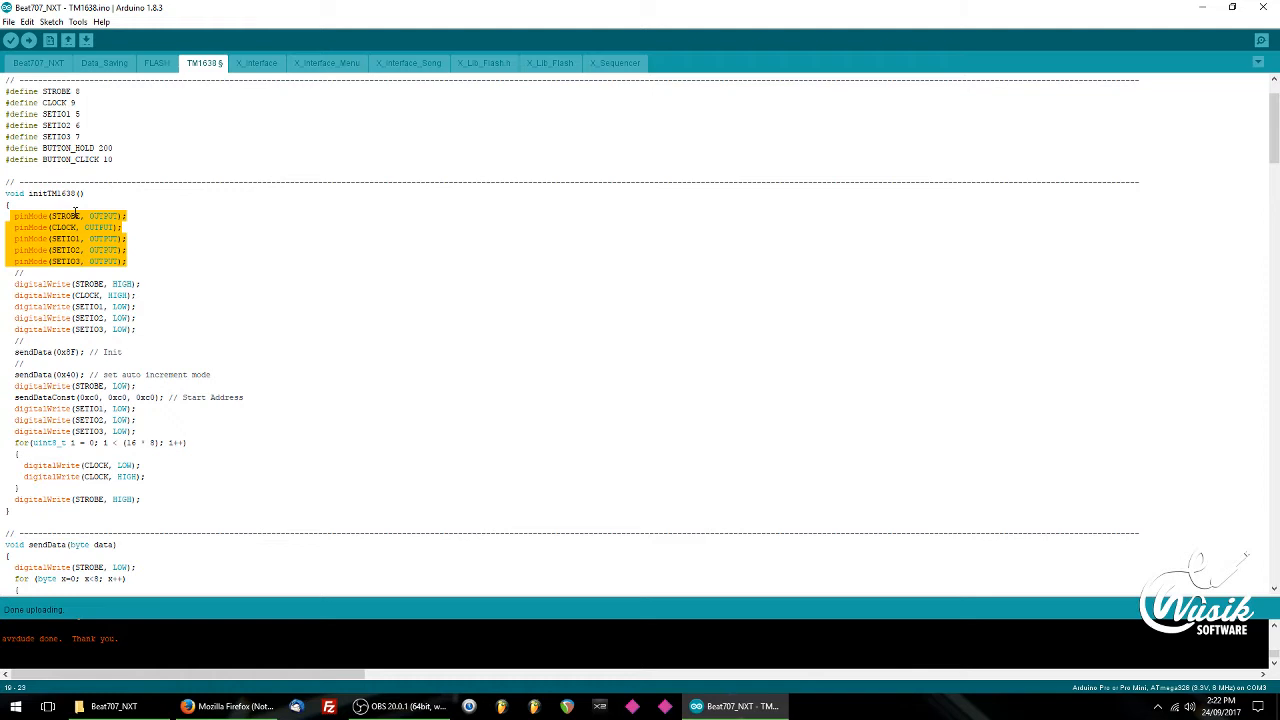
{"action": "double_click", "coordinate": [64, 227]}
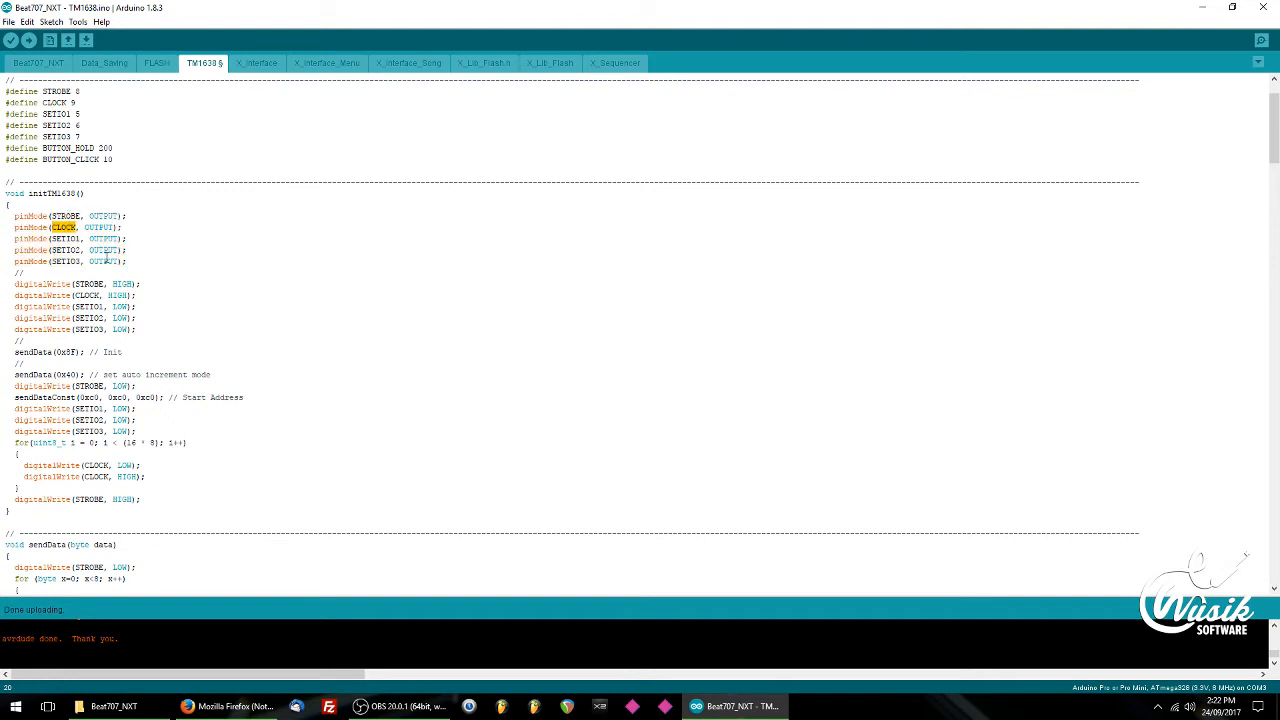
{"action": "key", "text": "alt+tab"}
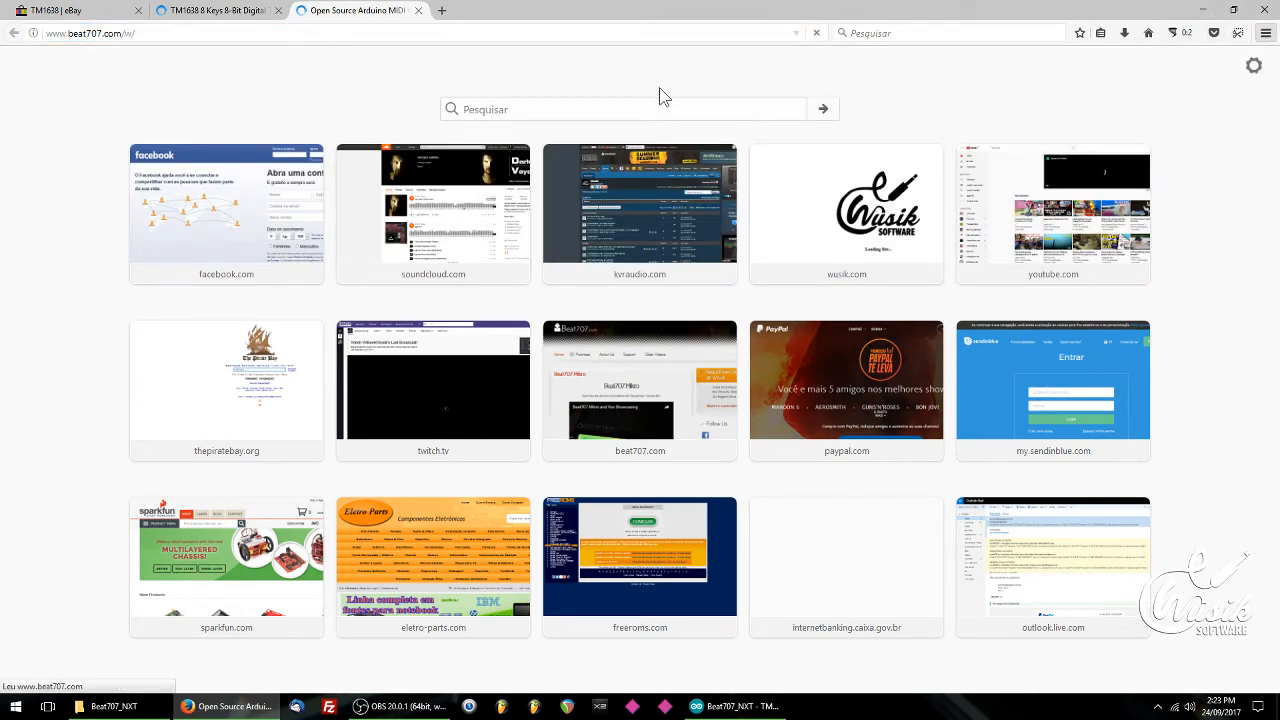
- Scroll the beat707.com home page down to the Beat707 NXT Overview videos
{"action": "left_click", "coordinate": [640, 380]}
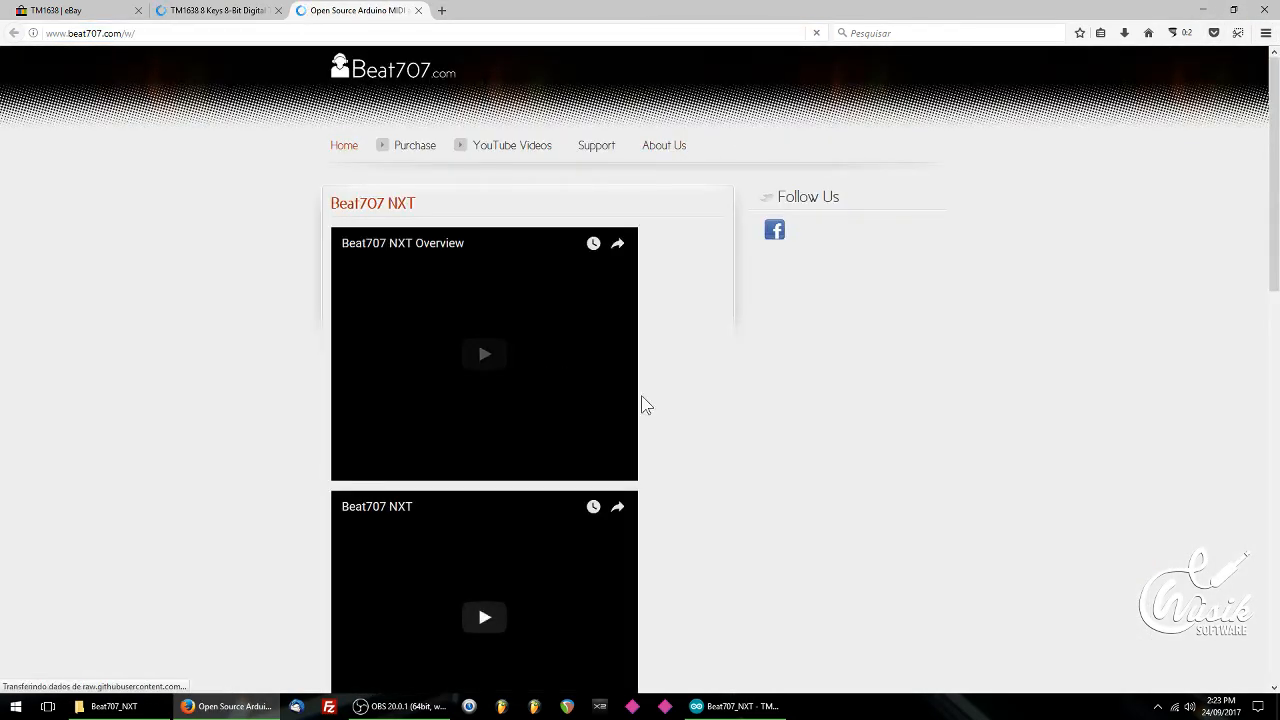
{"action": "scroll", "scroll_direction": "down", "scroll_amount": 3}
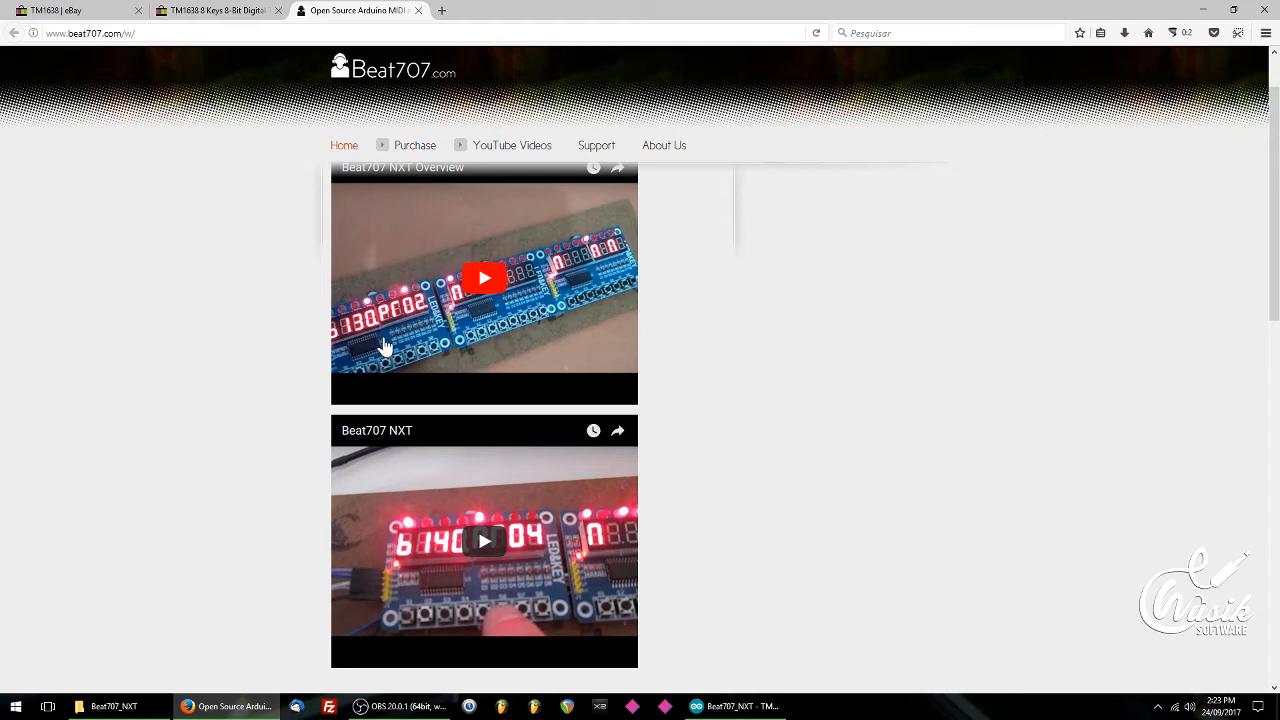
{"action": "mouse_move", "coordinate": [393, 463]}
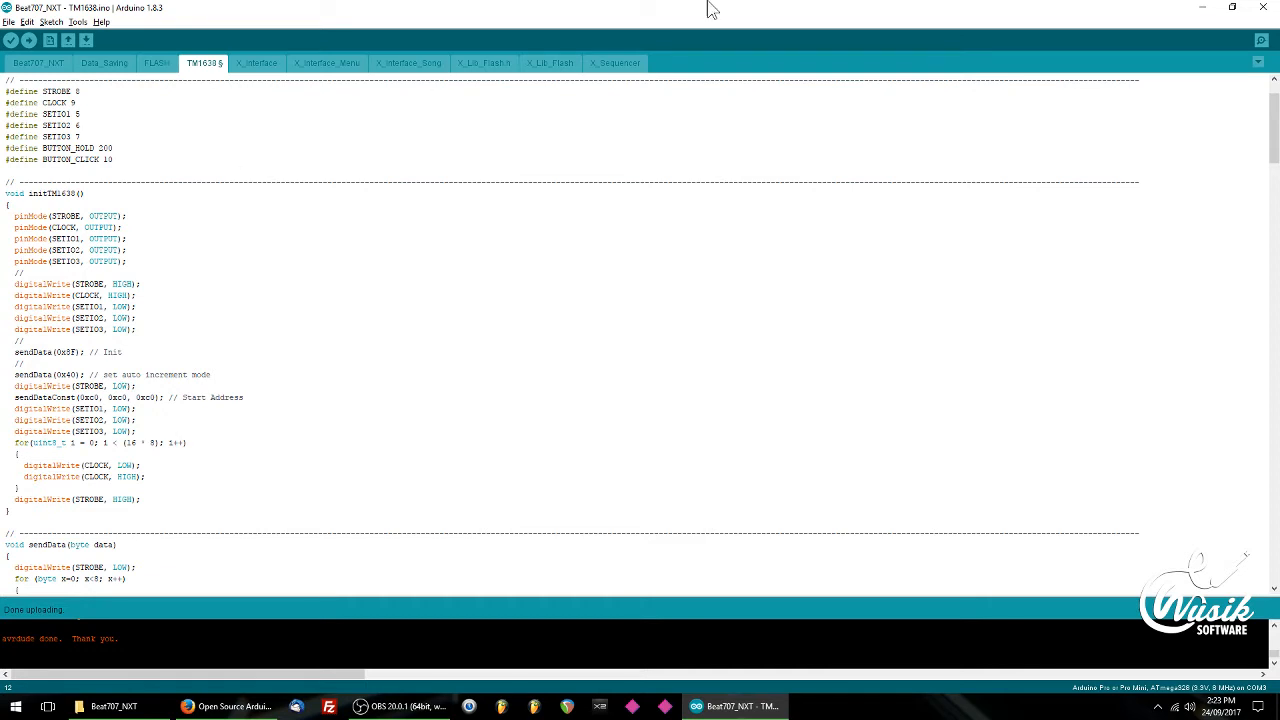
- Scroll the TM1638 tab past initTM1638 to sendData, sendDataConst and sendScreen
{"action": "scroll", "scroll_direction": "down", "scroll_amount": 3}
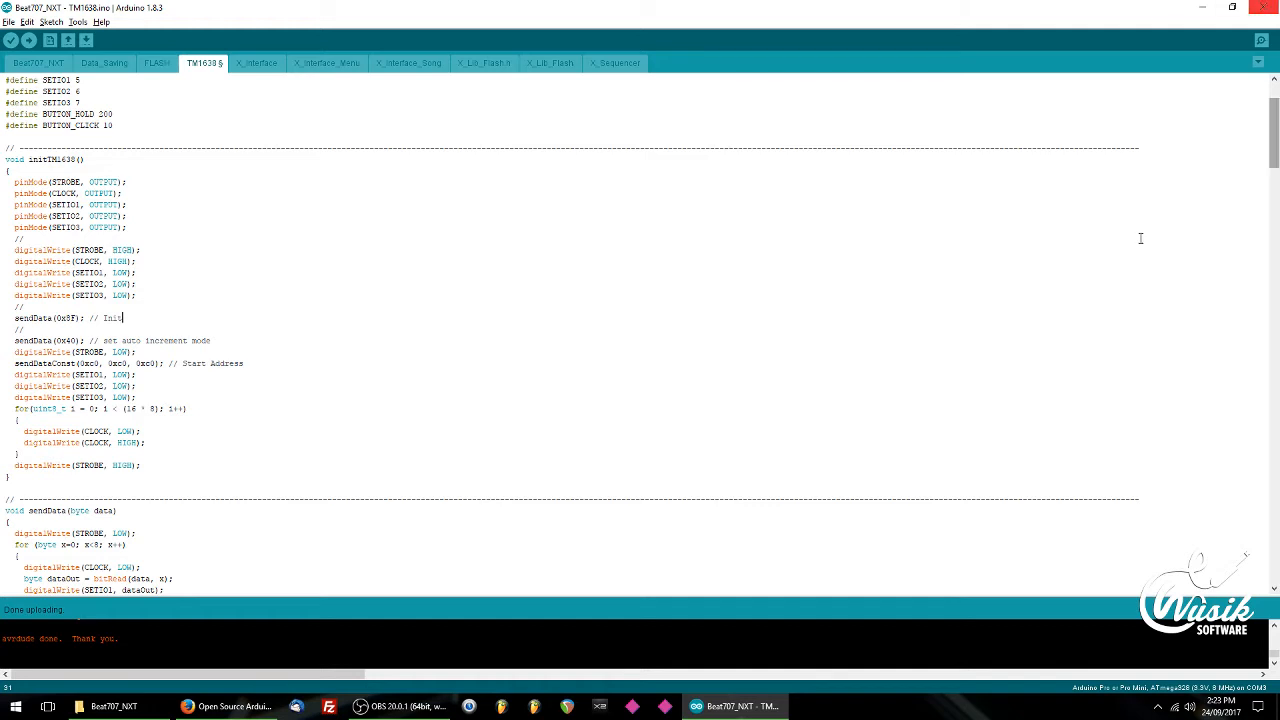
{"action": "scroll", "scroll_direction": "down", "scroll_amount": 3}
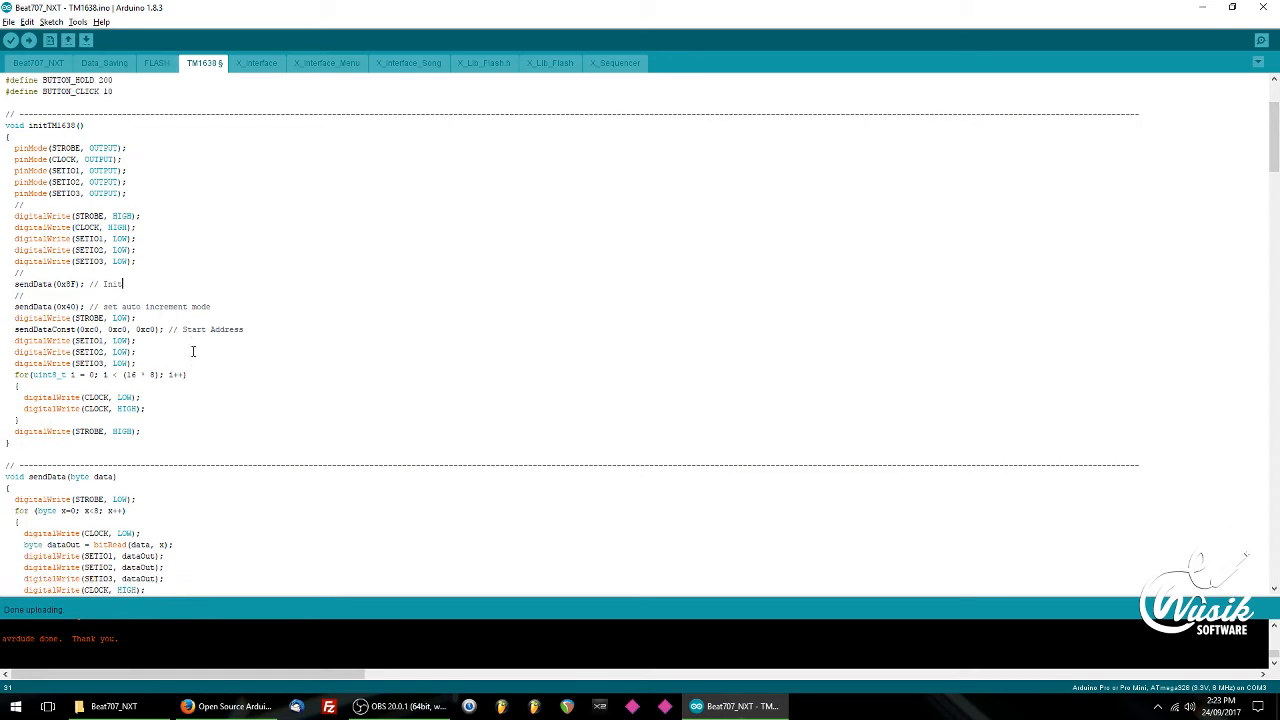
{"action": "scroll", "scroll_direction": "down", "scroll_amount": 3}
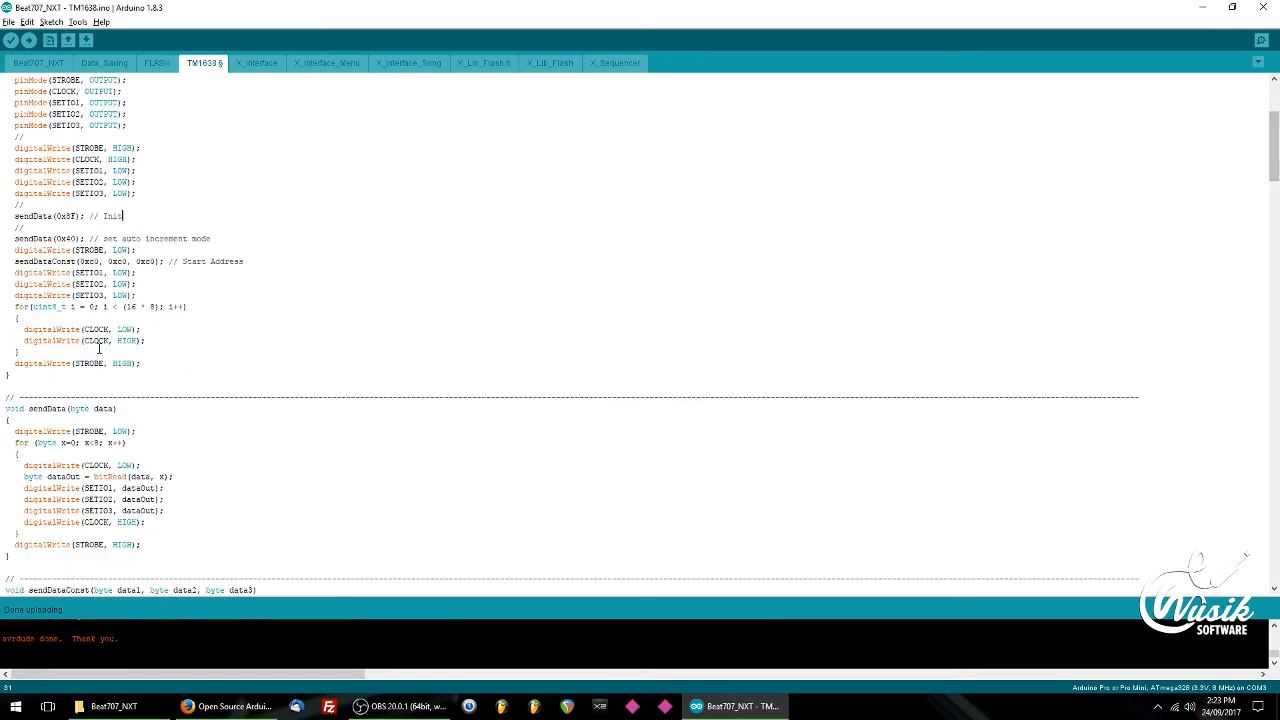
{"action": "mouse_move", "coordinate": [350, 338]}
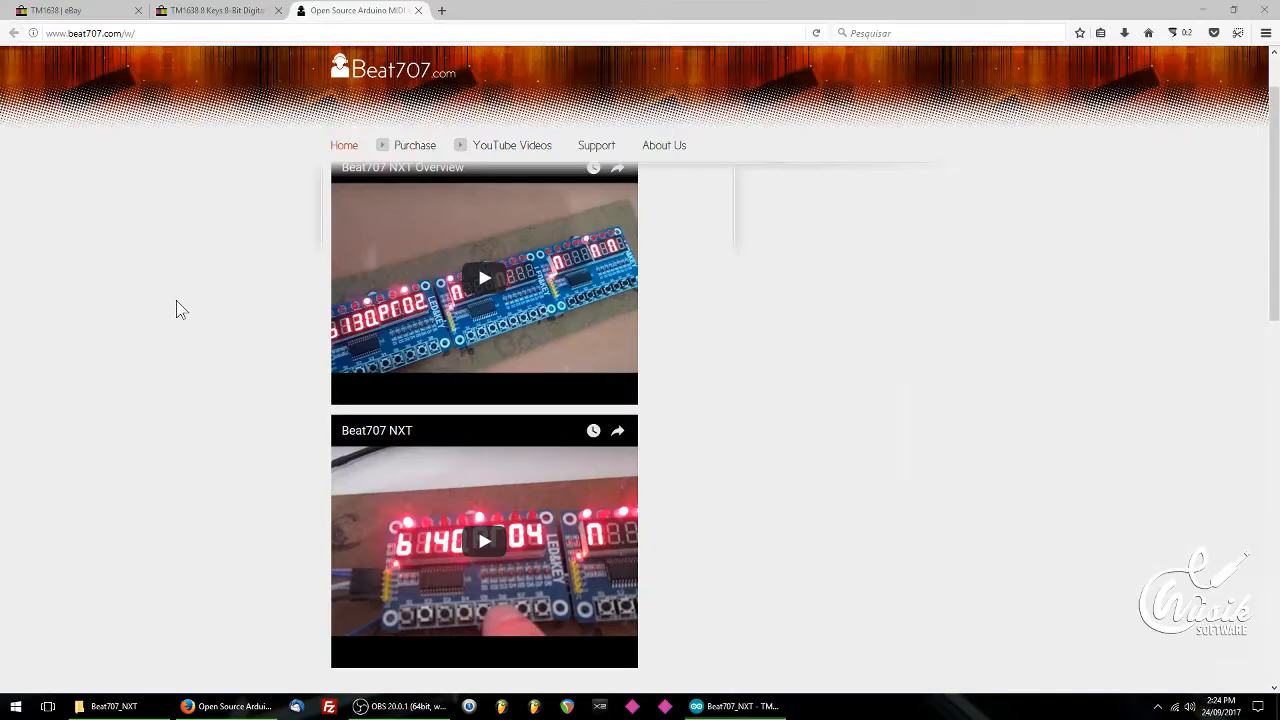
{"action": "mouse_move", "coordinate": [483, 279]}
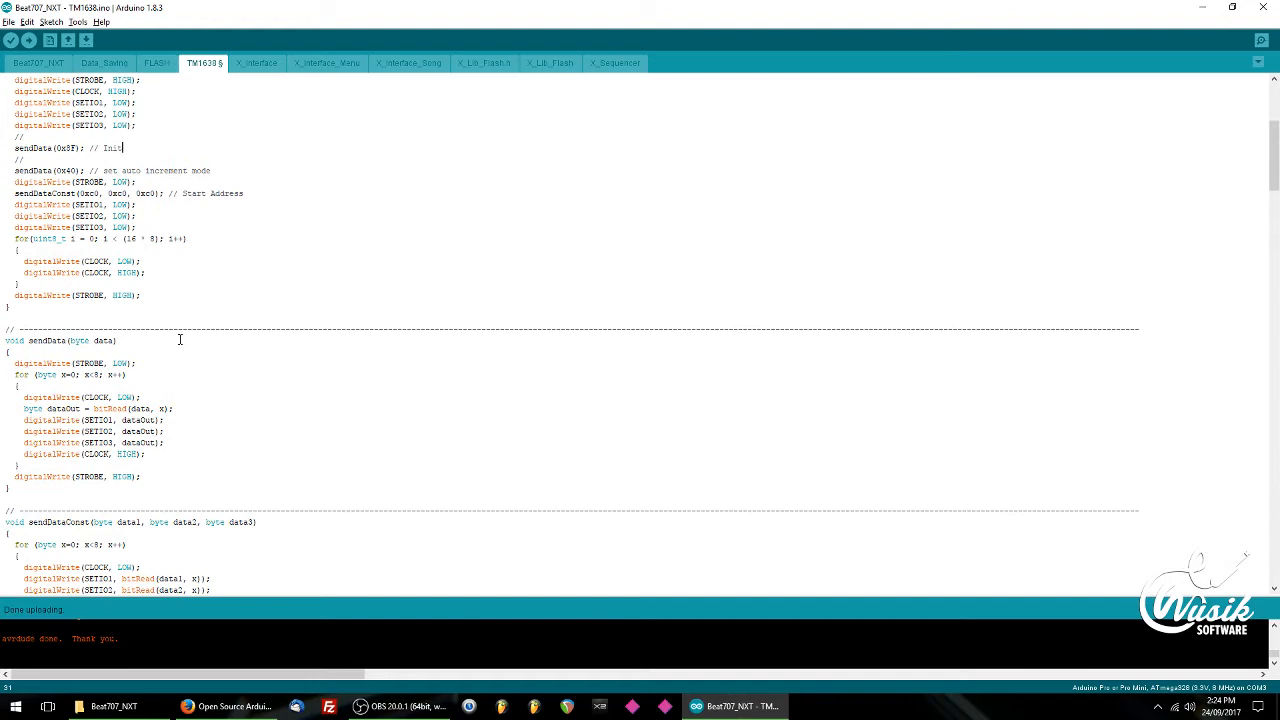
{"action": "scroll", "scroll_direction": "down", "scroll_amount": 3}
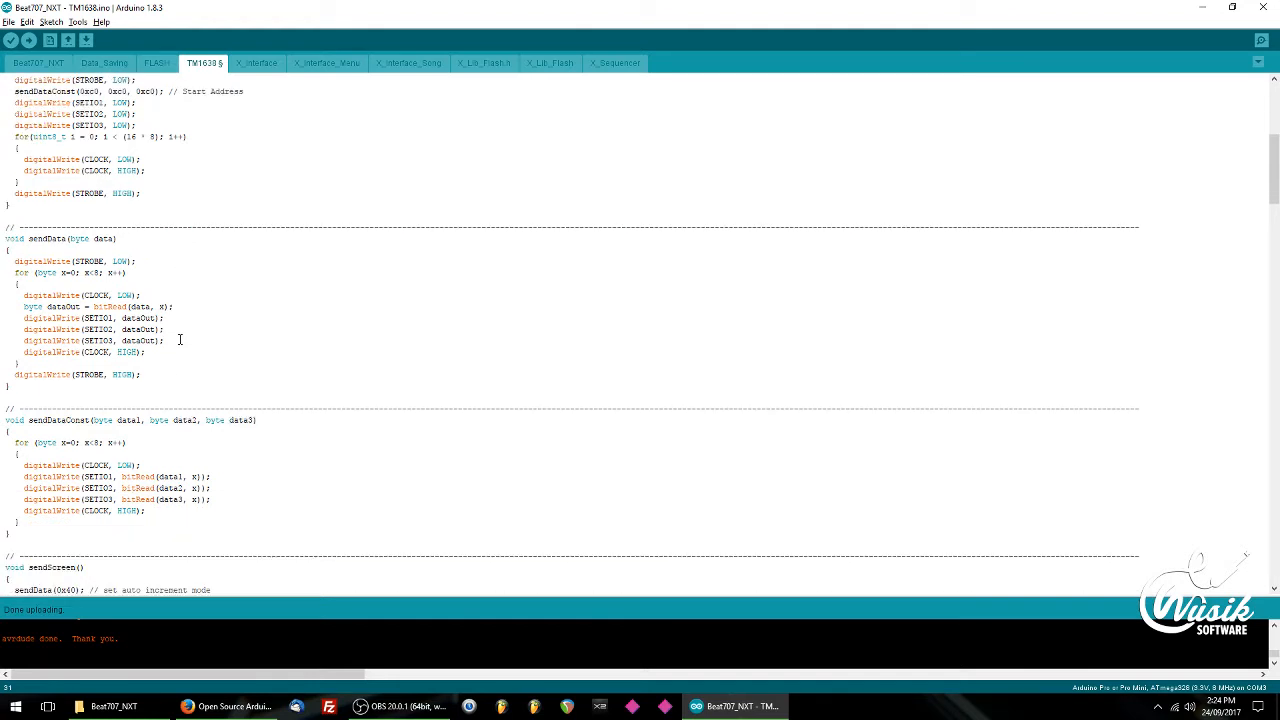
{"action": "scroll", "scroll_direction": "down", "scroll_amount": 3}
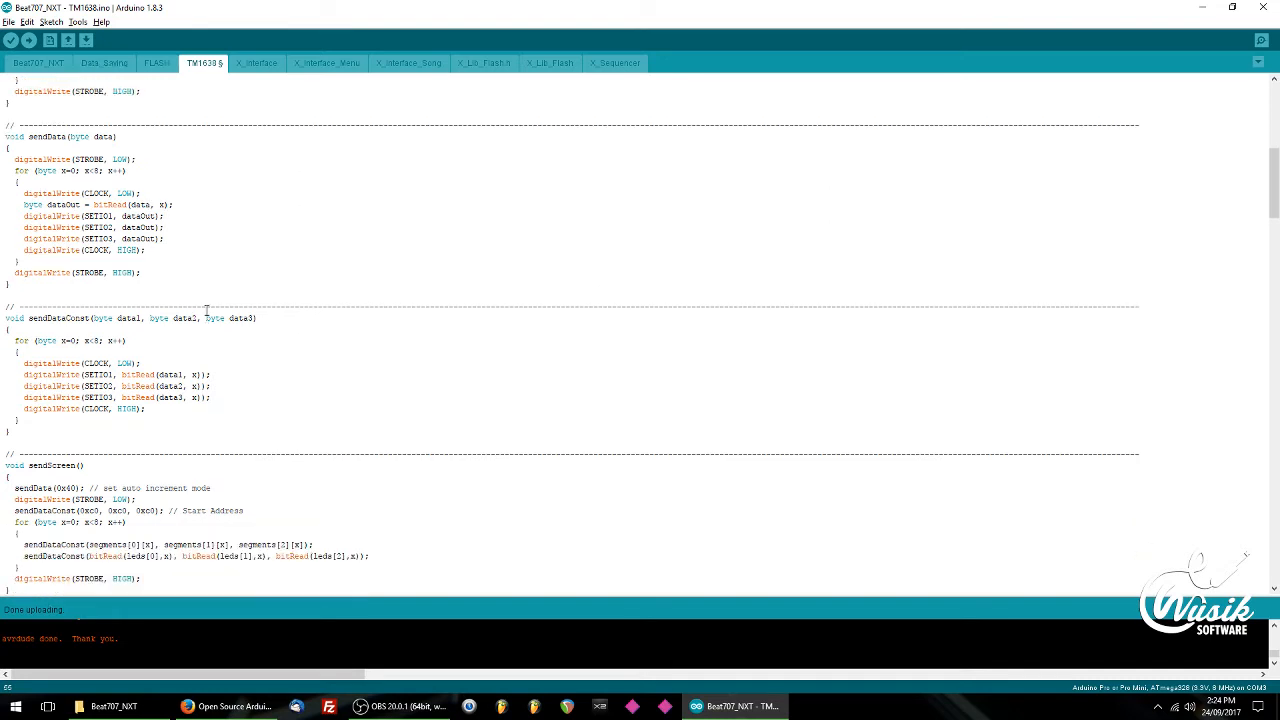
{"action": "double_click", "coordinate": [55, 465]}
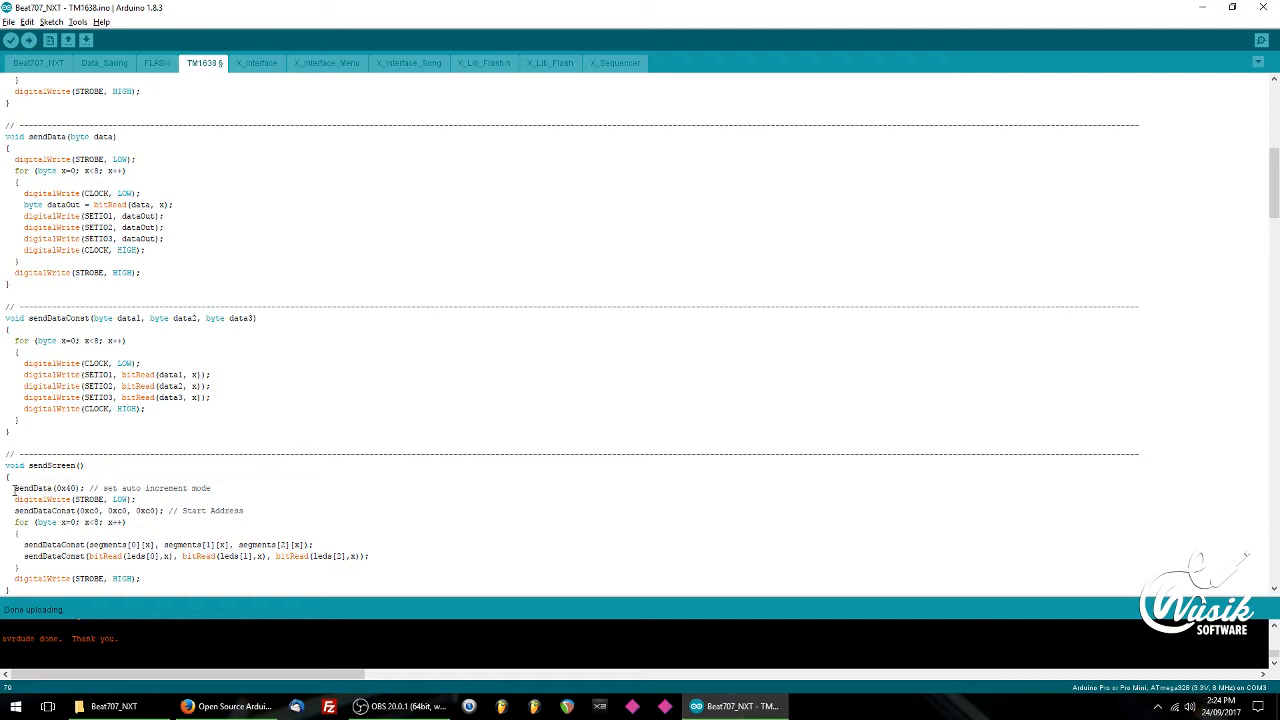
{"action": "double_click", "coordinate": [40, 488]}
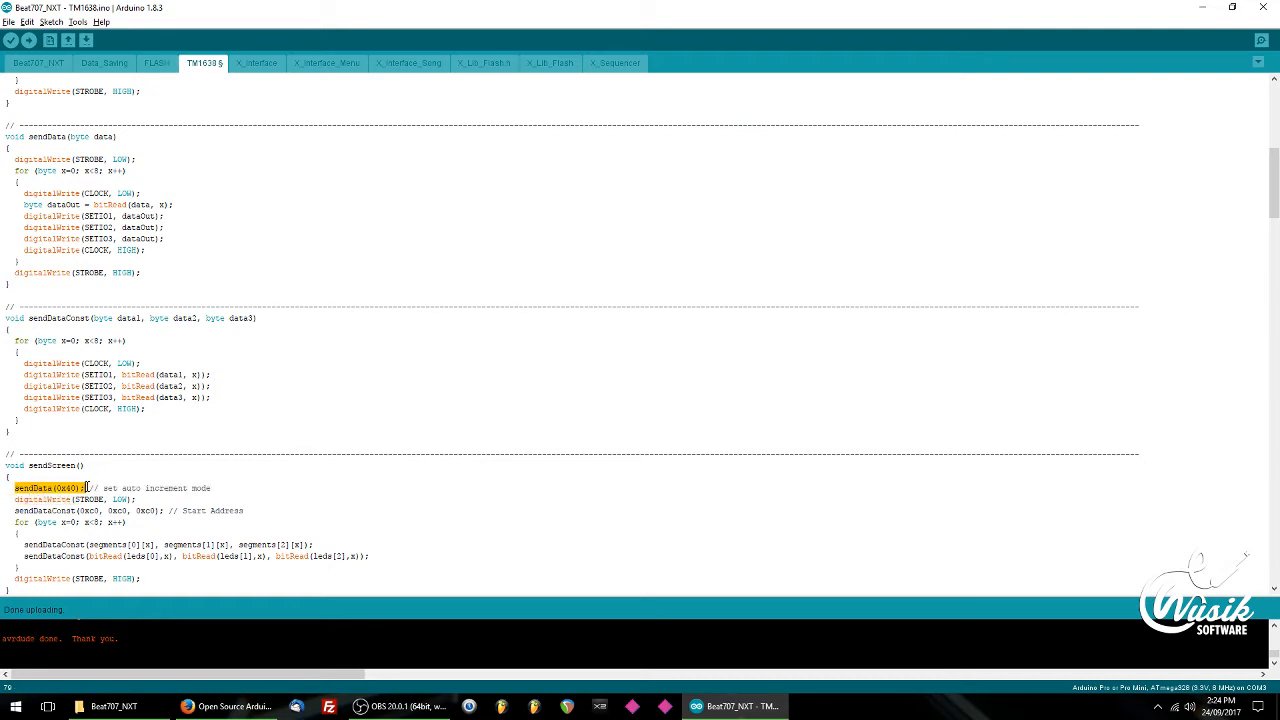
{"action": "mouse_move", "coordinate": [233, 494]}
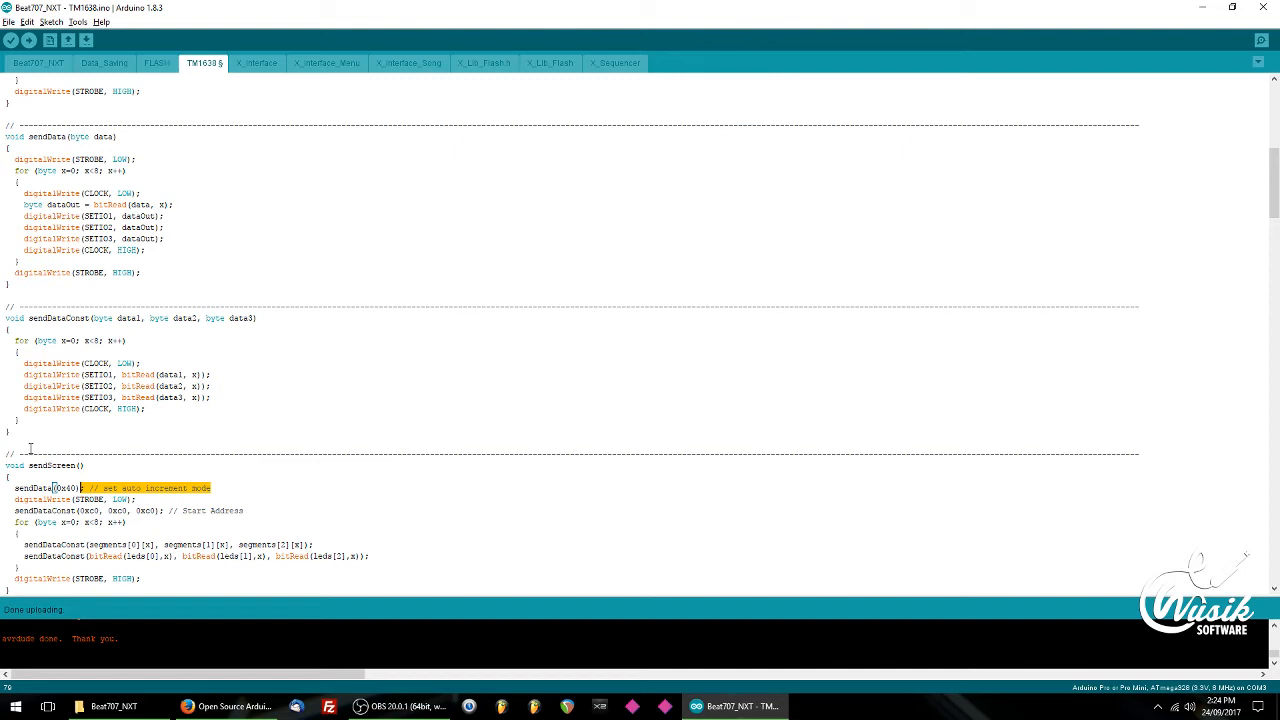
{"action": "double_click", "coordinate": [32, 488]}
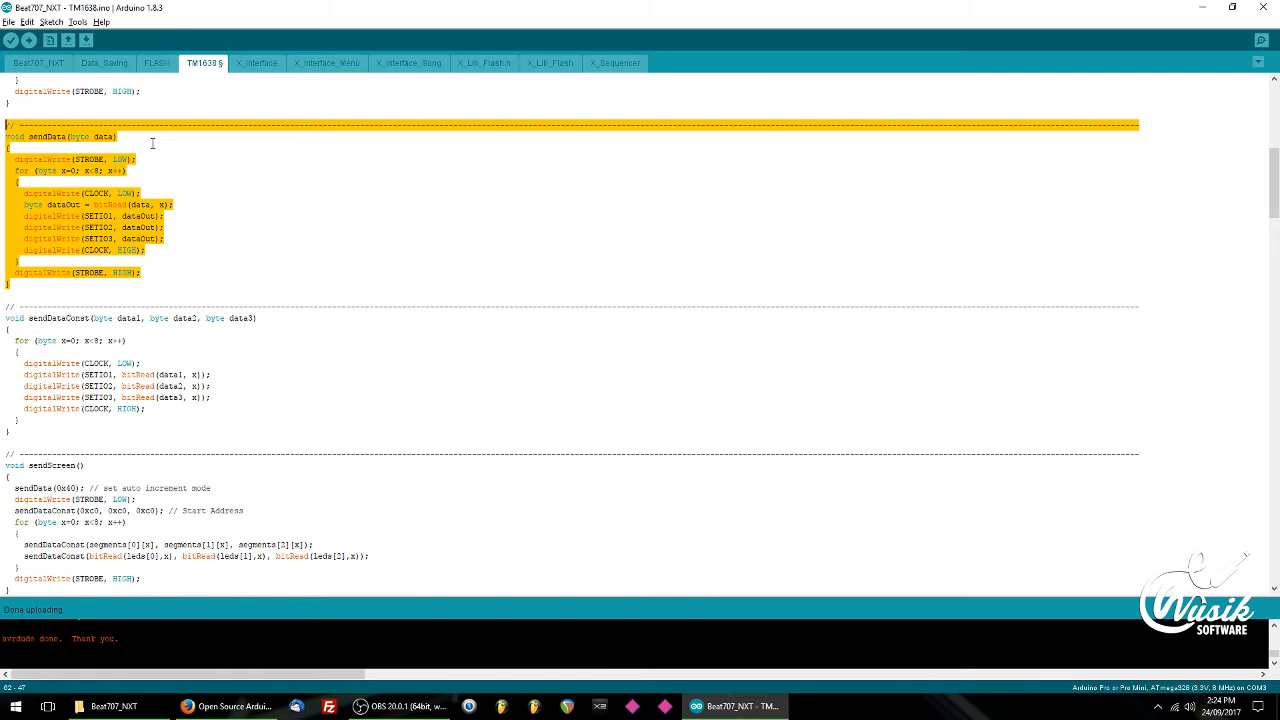
{"action": "left_click", "coordinate": [146, 158]}
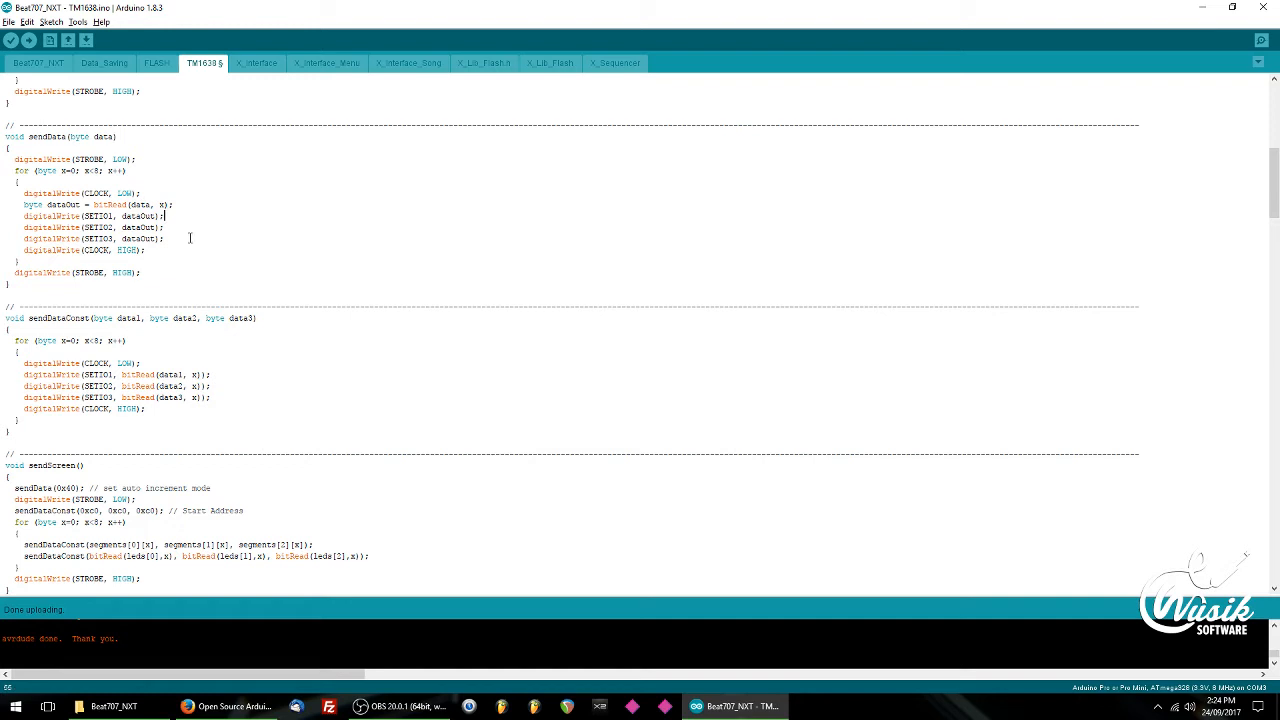
{"action": "left_click_drag", "start_coordinate": [30, 216], "coordinate": [160, 239]}
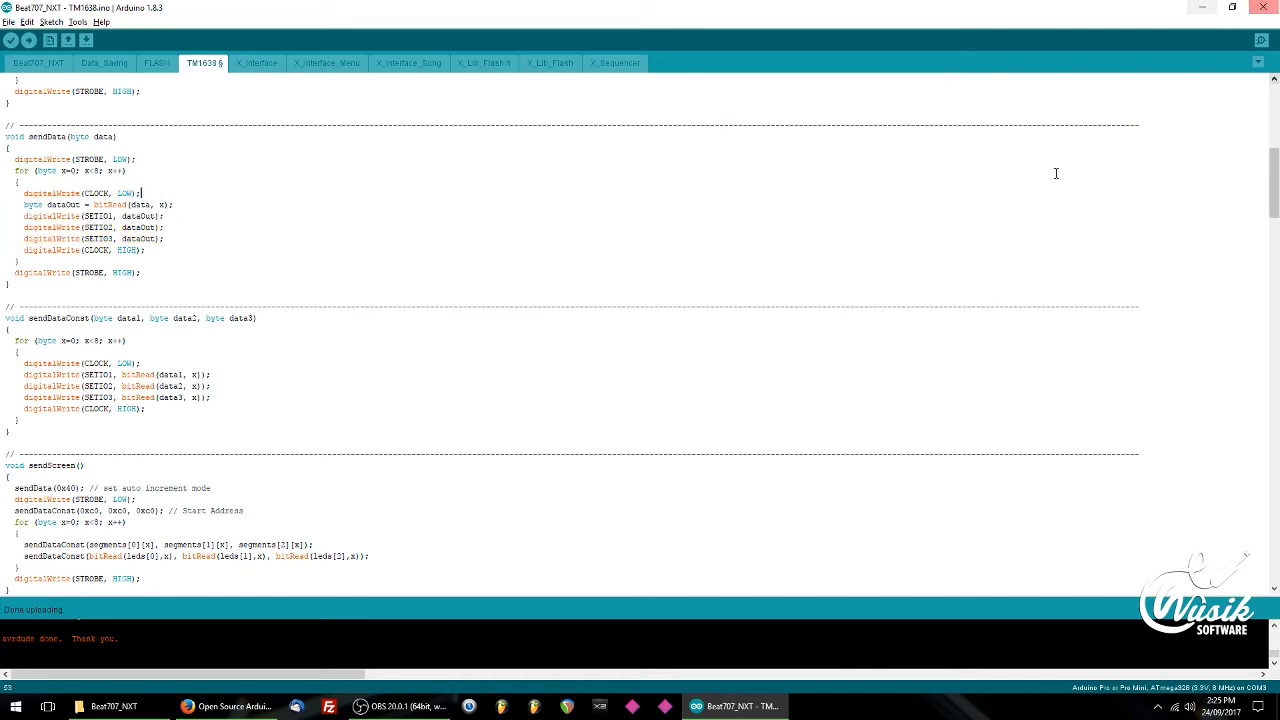
{"action": "mouse_move", "coordinate": [621, 200]}
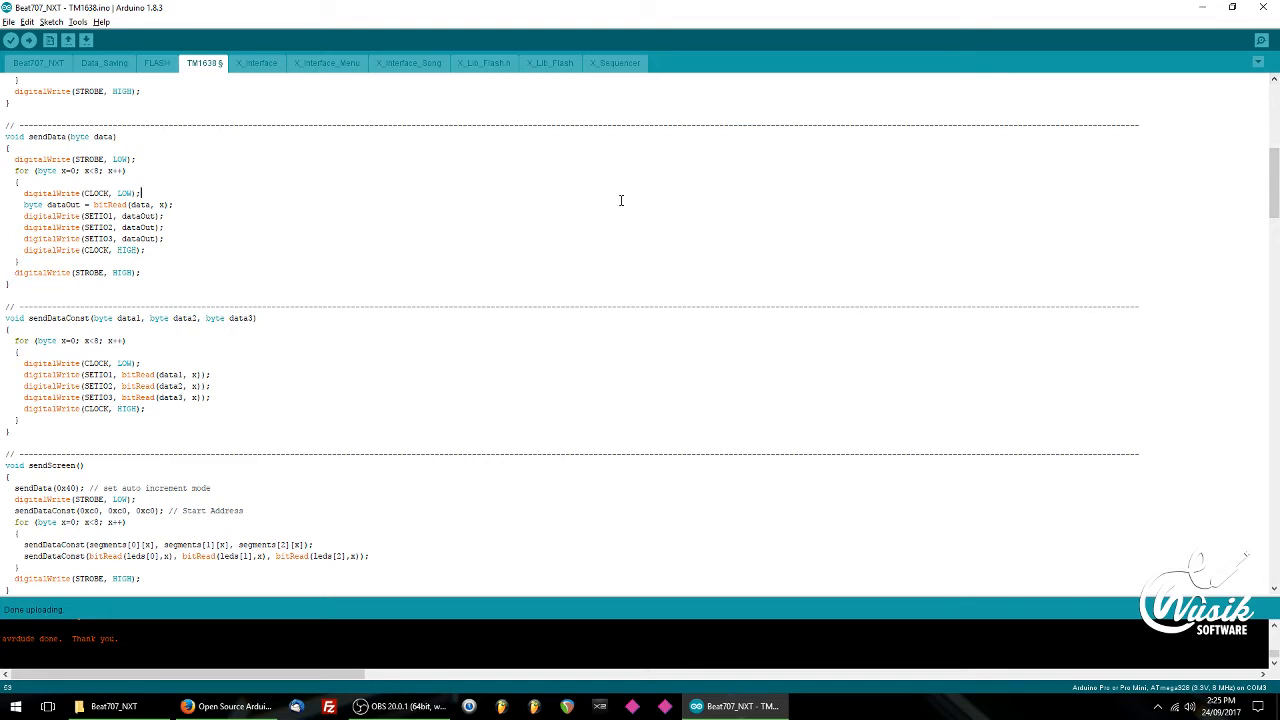
{"action": "mouse_move", "coordinate": [66, 265]}
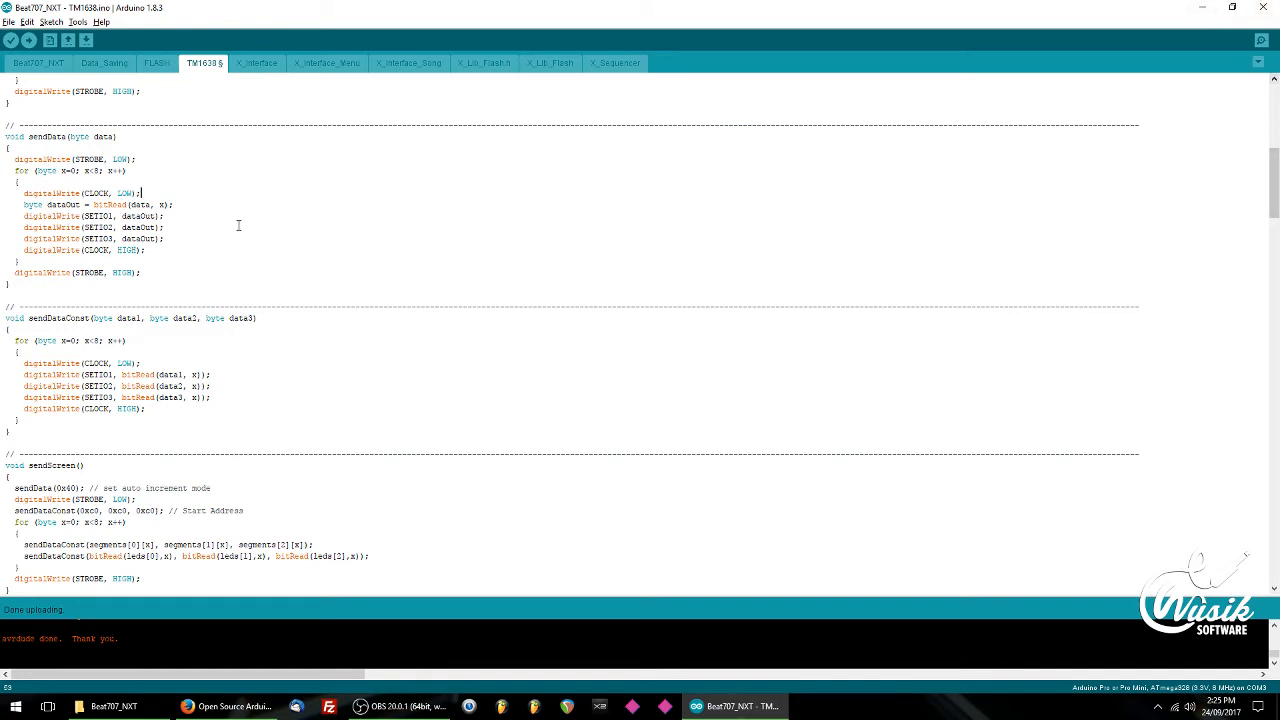
{"action": "mouse_move", "coordinate": [210, 240]}
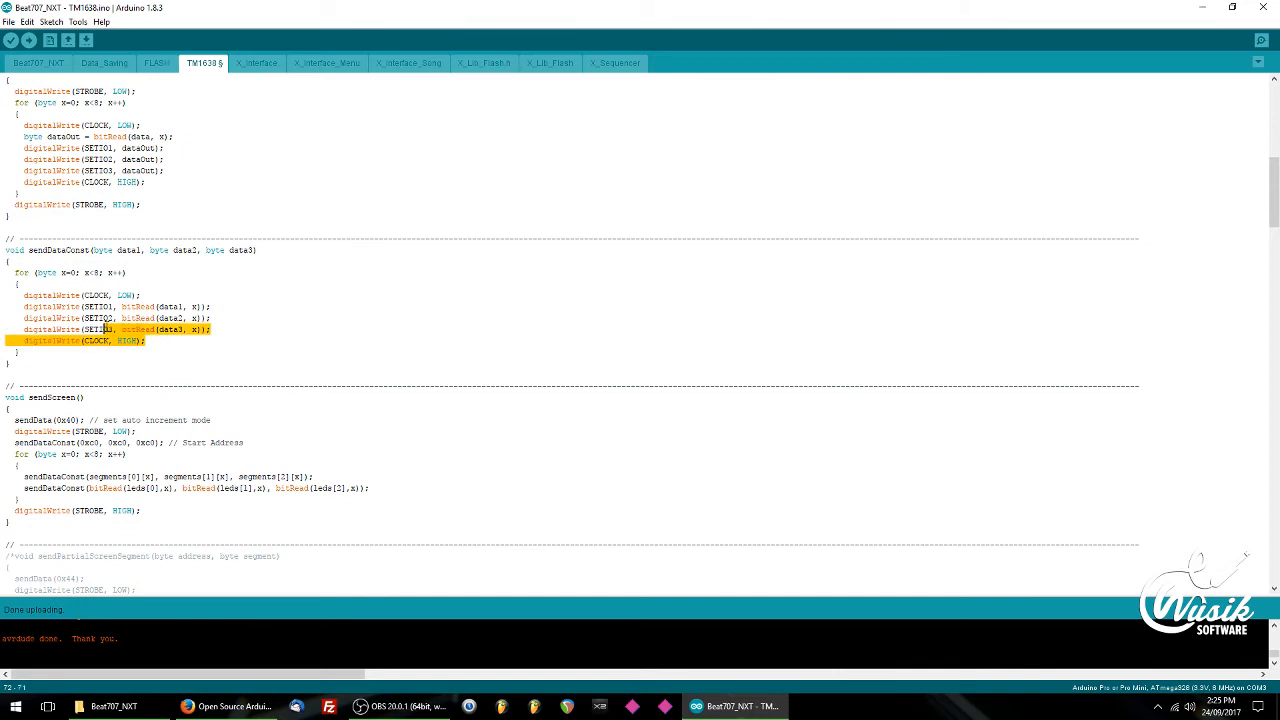
- Highlight sendDataConst, then the leds array in sendScreen, and switch to the eBay listing
{"action": "left_click", "coordinate": [245, 288]}
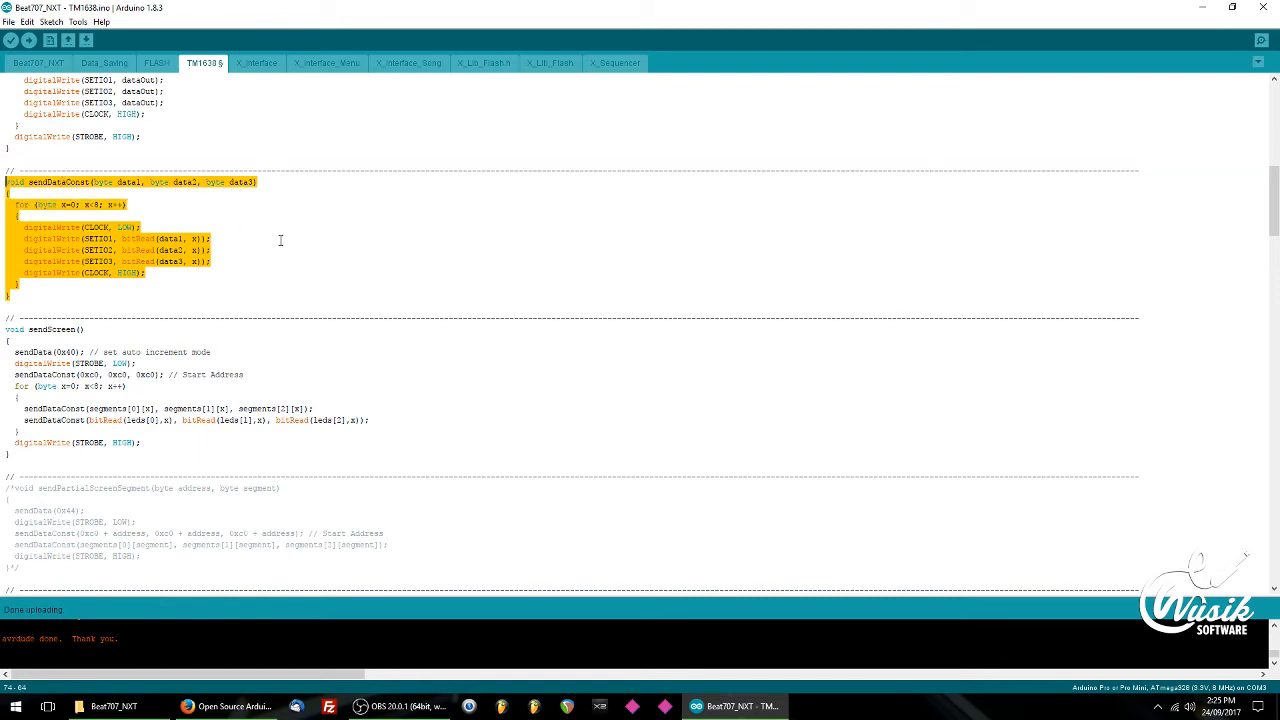
{"action": "left_click", "coordinate": [270, 197]}
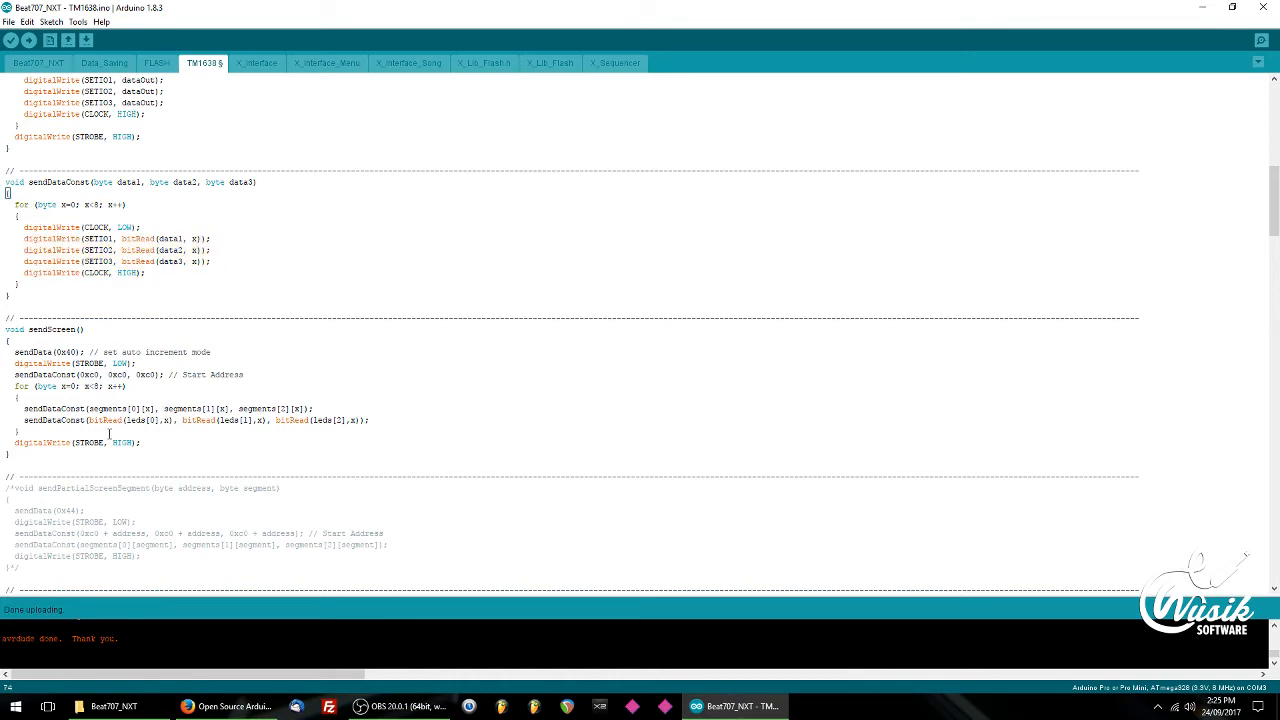
{"action": "double_click", "coordinate": [105, 408]}
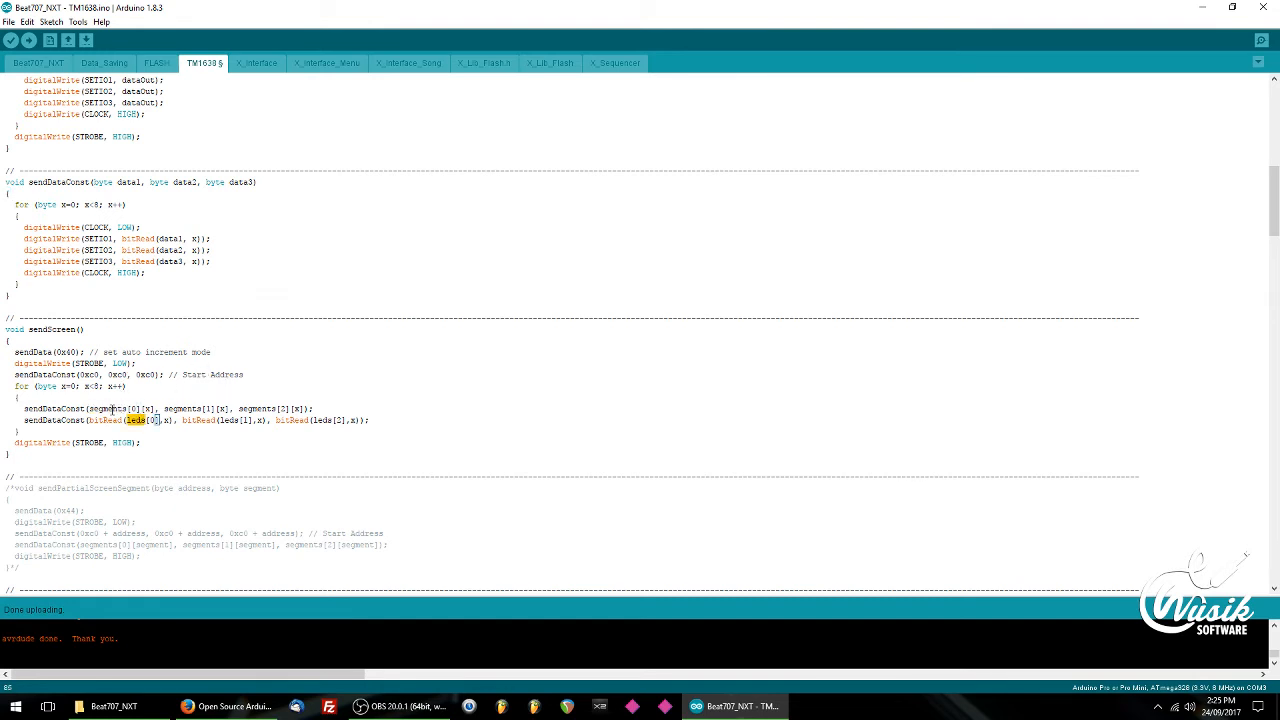
{"action": "left_click", "coordinate": [38, 63]}
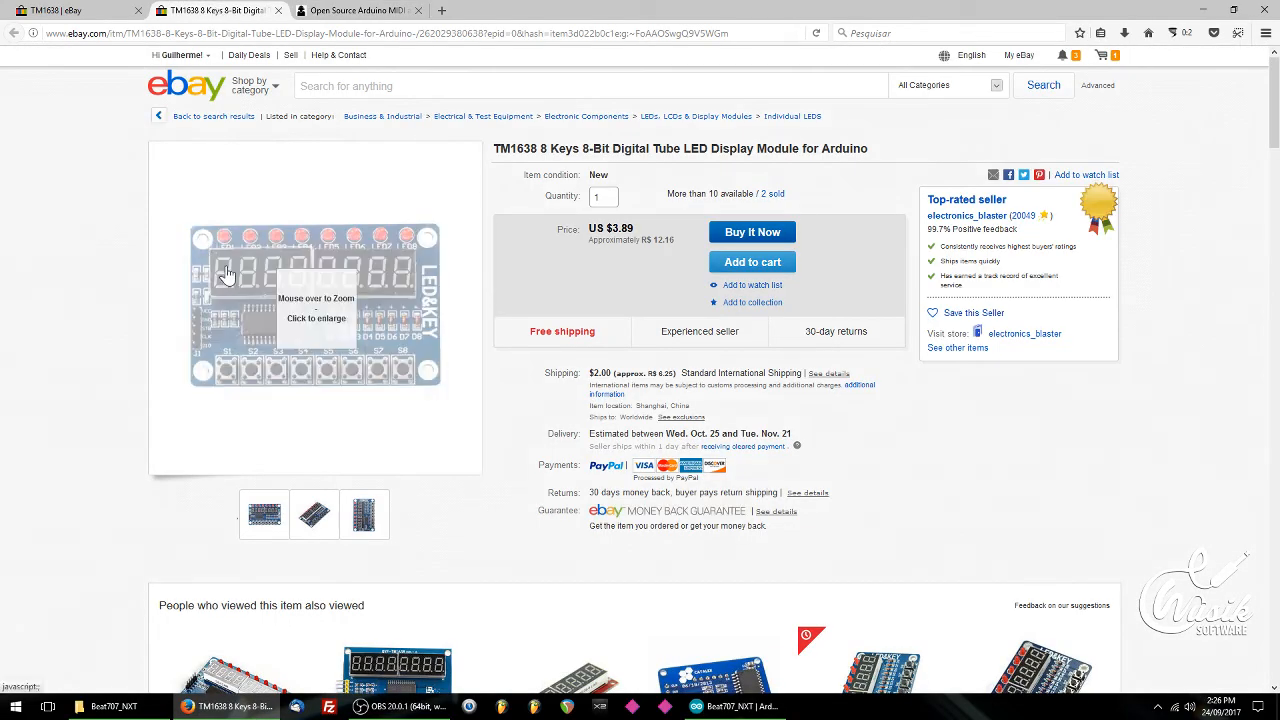
- Enlarge the LED&KEY board photo, then return to the Beat707_NXT main tab
{"action": "left_click", "coordinate": [315, 305]}
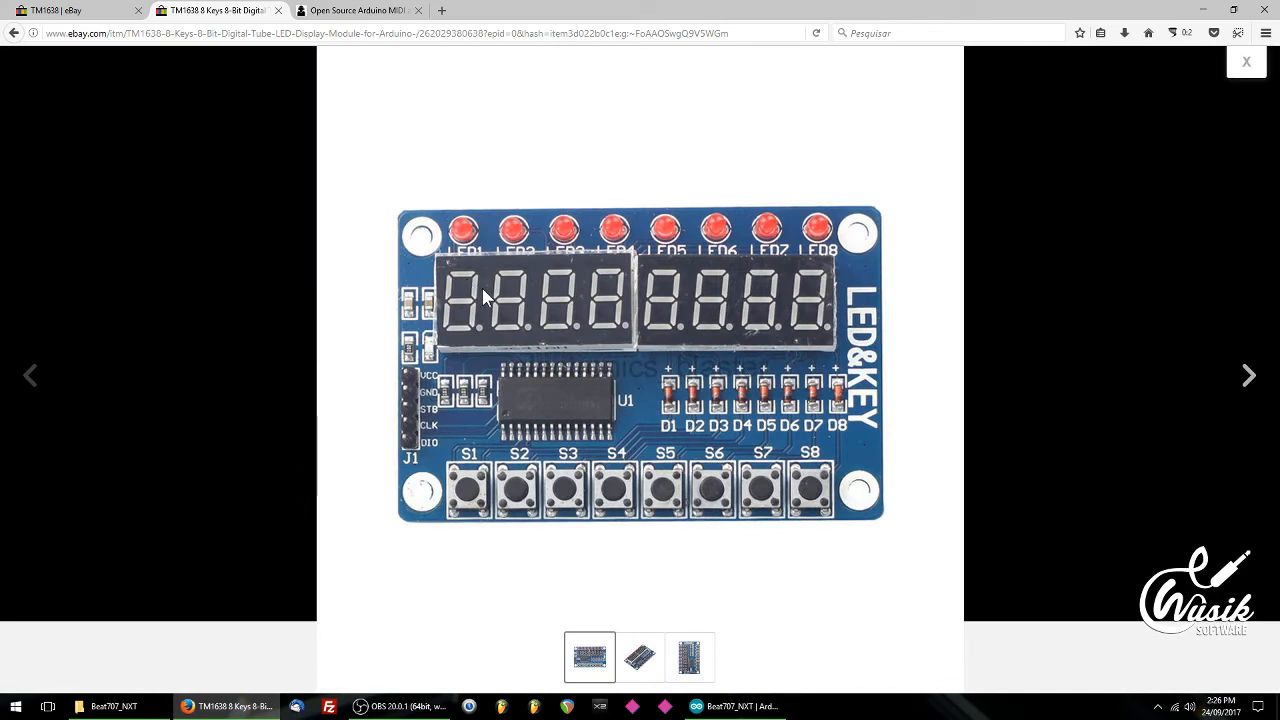
{"action": "mouse_move", "coordinate": [462, 334]}
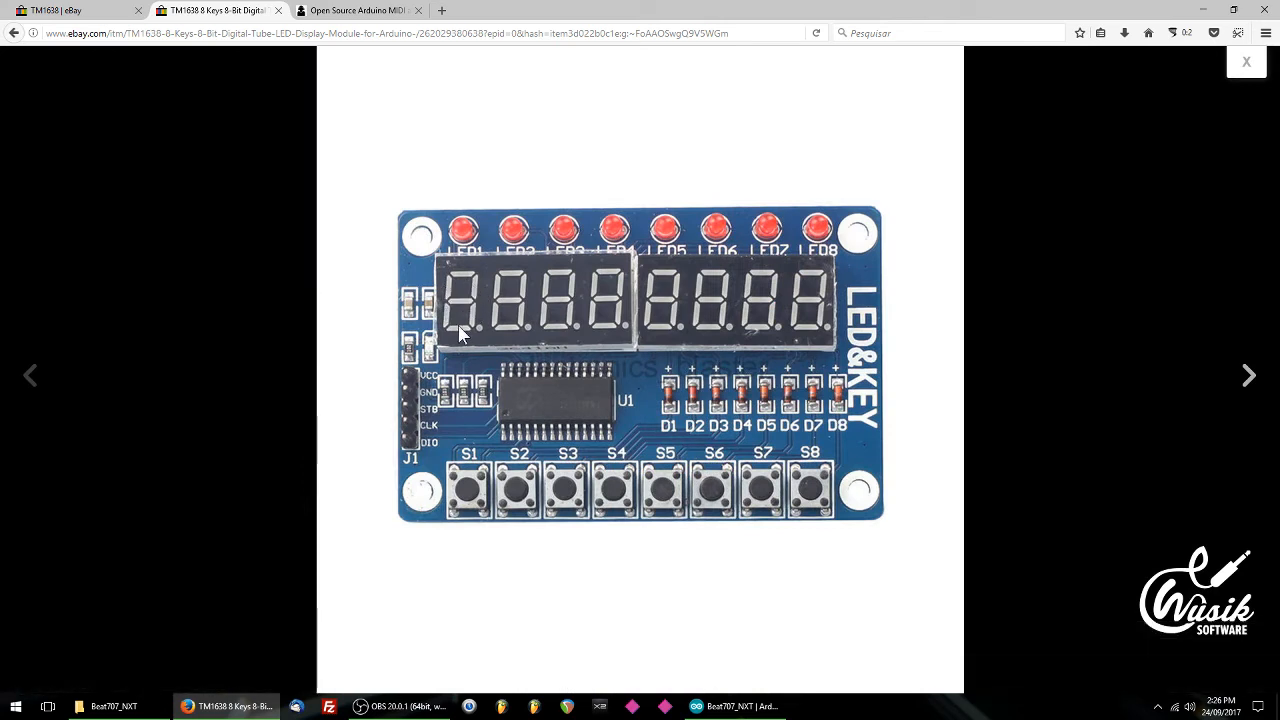
{"action": "mouse_move", "coordinate": [480, 335]}
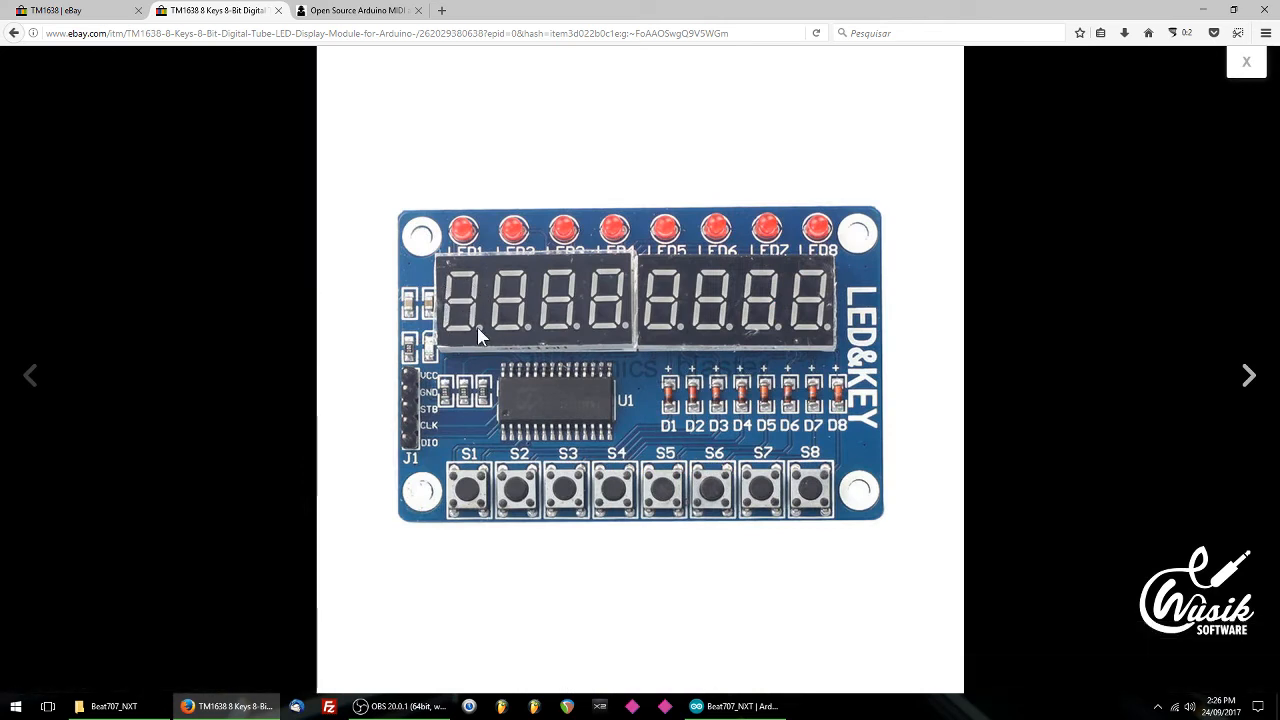
{"action": "left_click", "coordinate": [360, 10]}
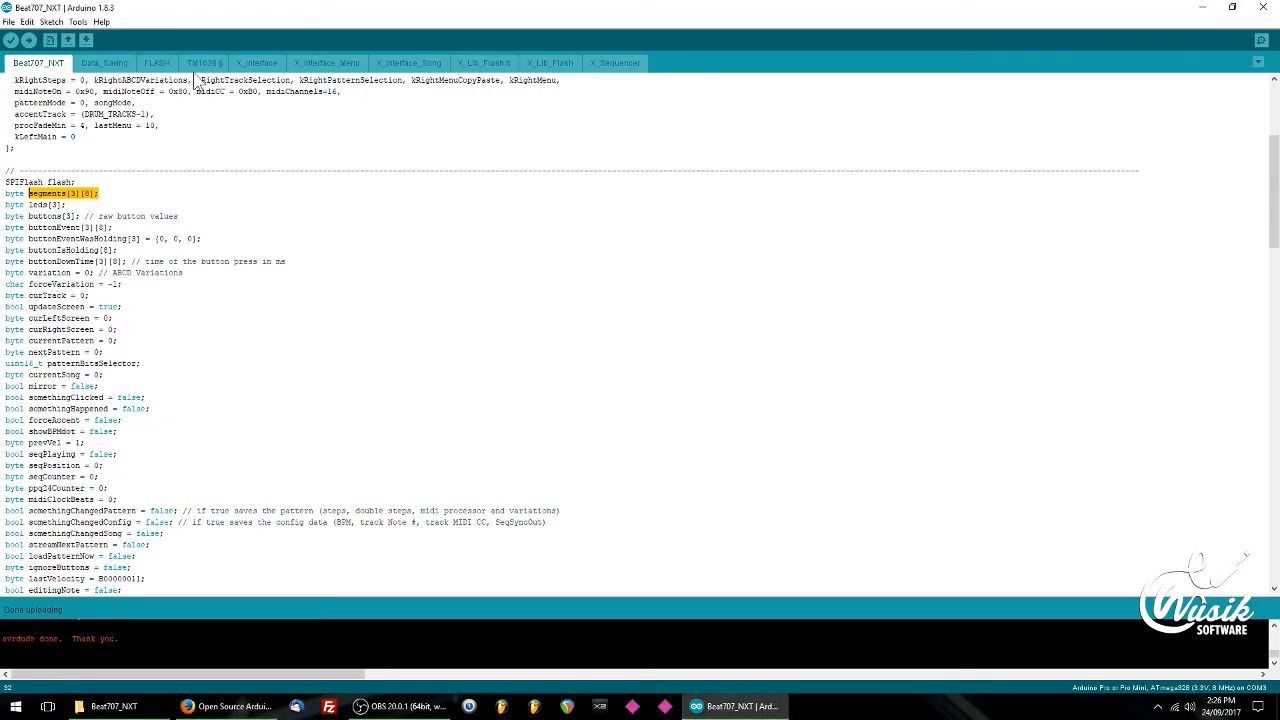
- Select readButtons in the TM1638 tab and scroll down to the numbers array and printNumber
{"action": "left_click", "coordinate": [203, 62]}
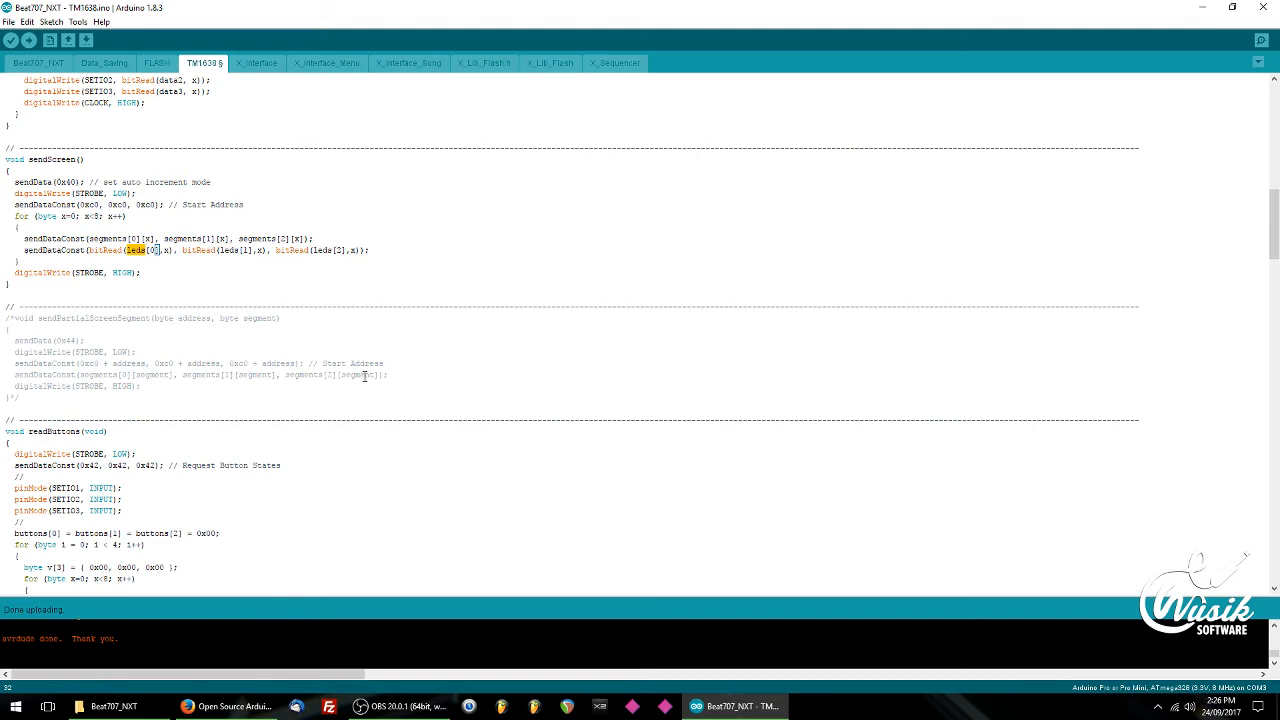
{"action": "scroll", "scroll_direction": "down", "scroll_amount": 3}
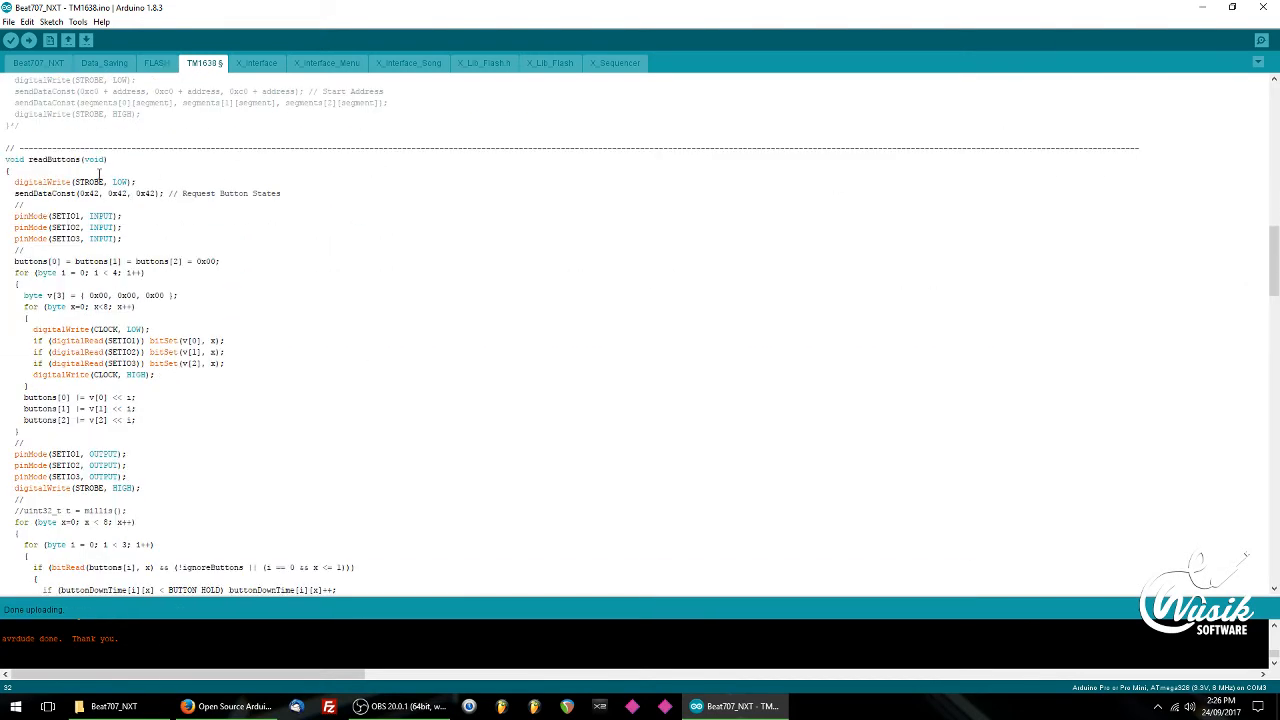
{"action": "double_click", "coordinate": [55, 159]}
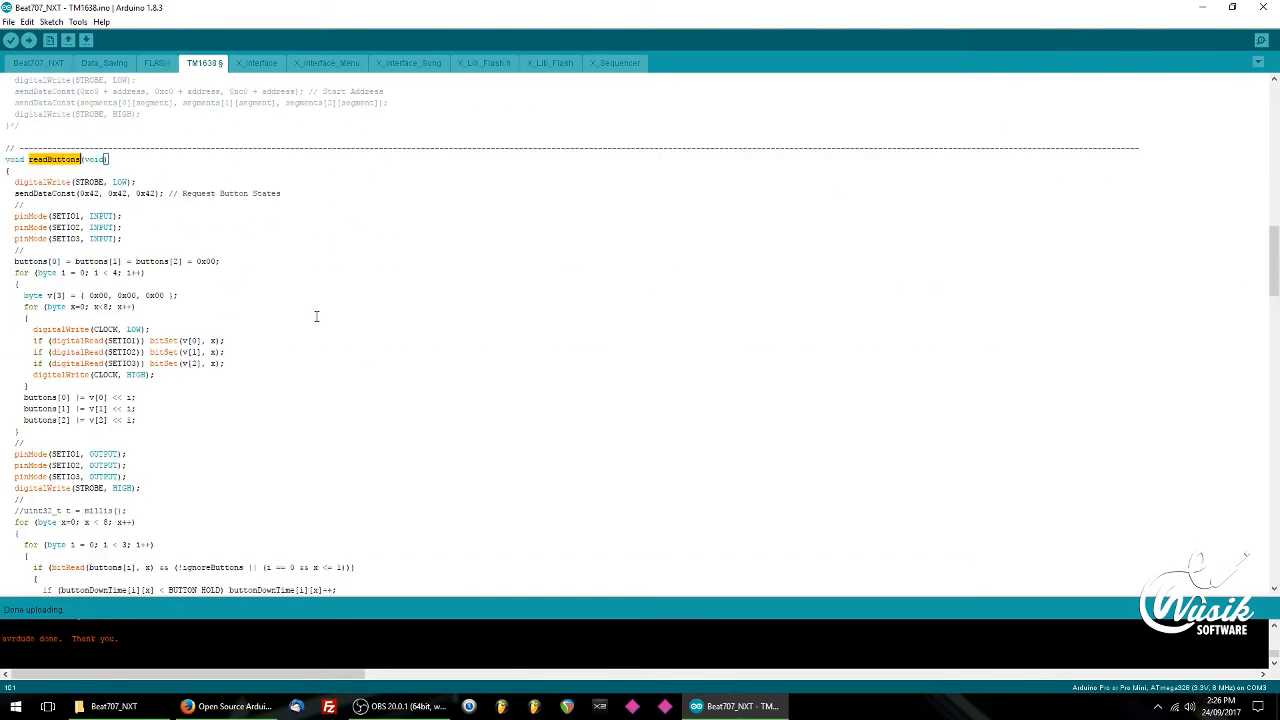
{"action": "scroll", "scroll_direction": "down", "scroll_amount": 3}
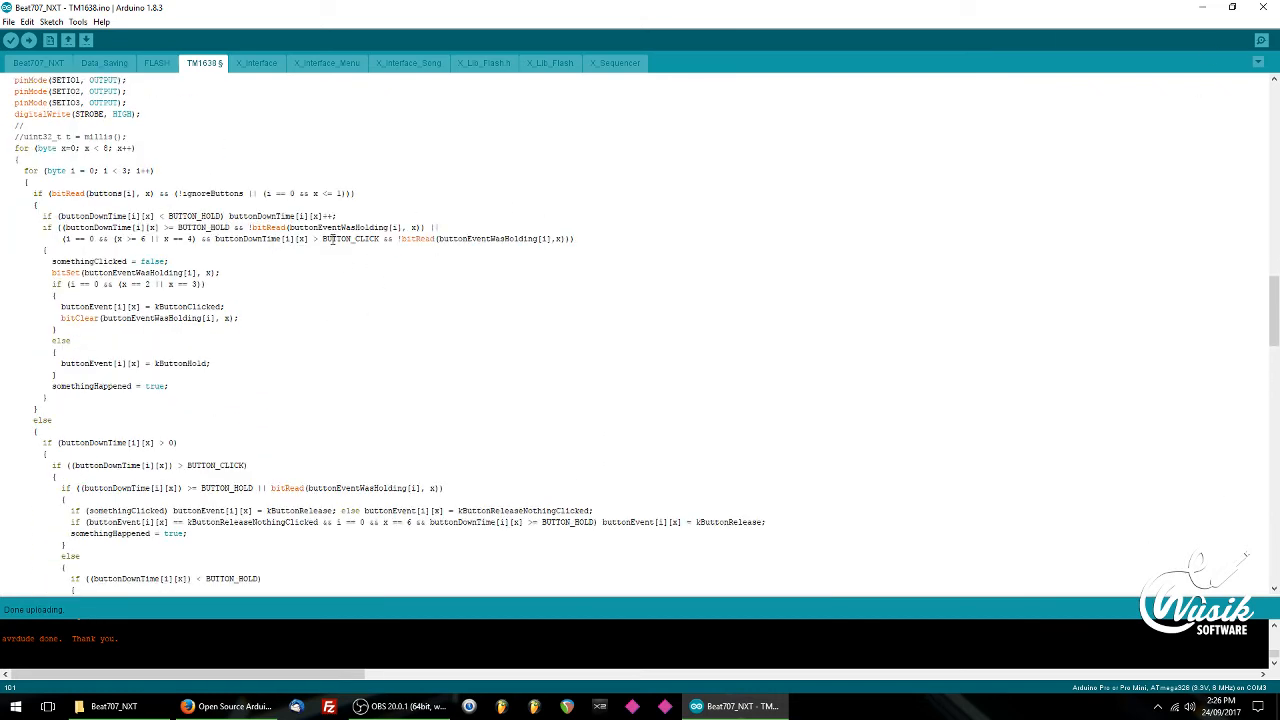
{"action": "scroll", "scroll_direction": "down", "scroll_amount": 3}
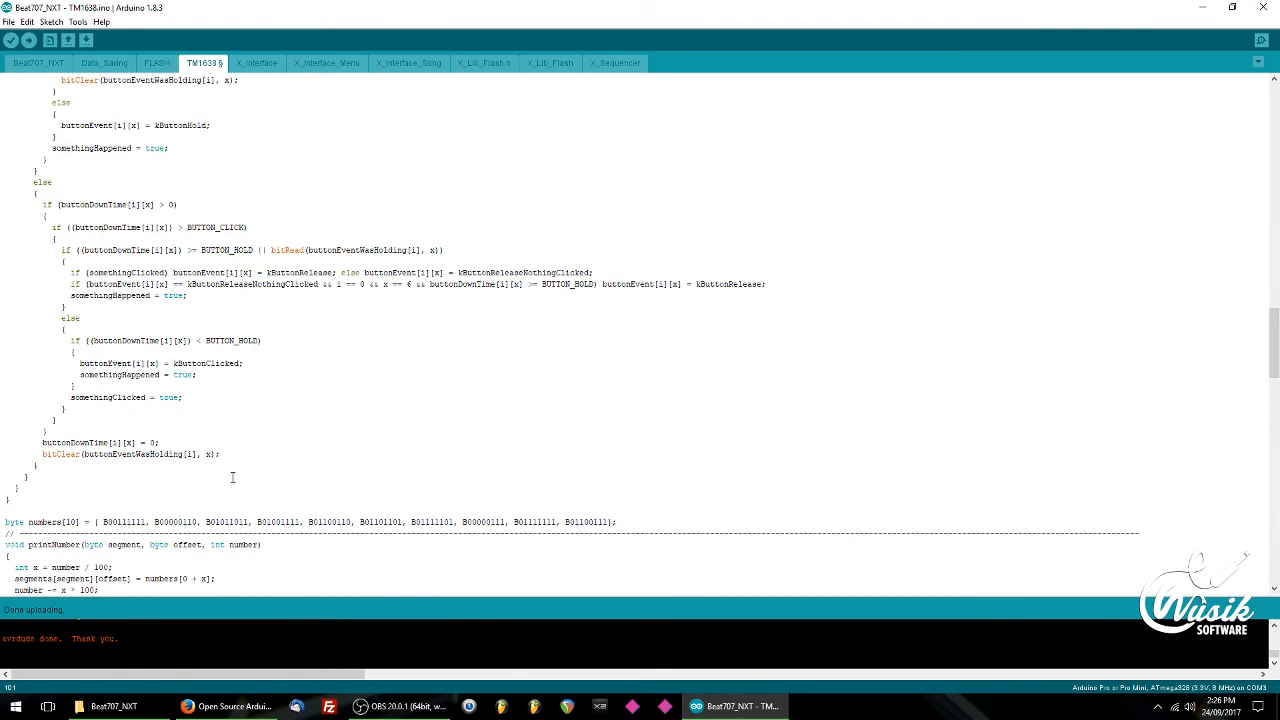
{"action": "scroll", "scroll_direction": "down", "scroll_amount": 3}
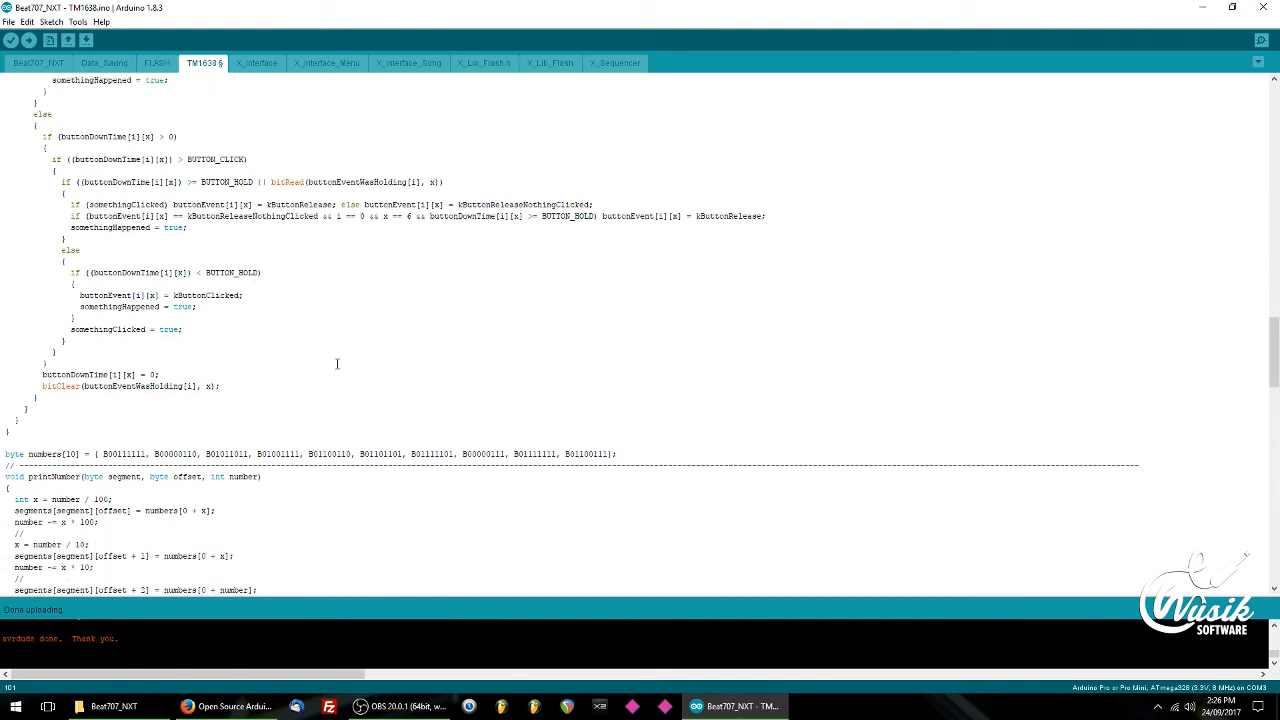
{"action": "scroll", "scroll_direction": "down", "scroll_amount": 3}
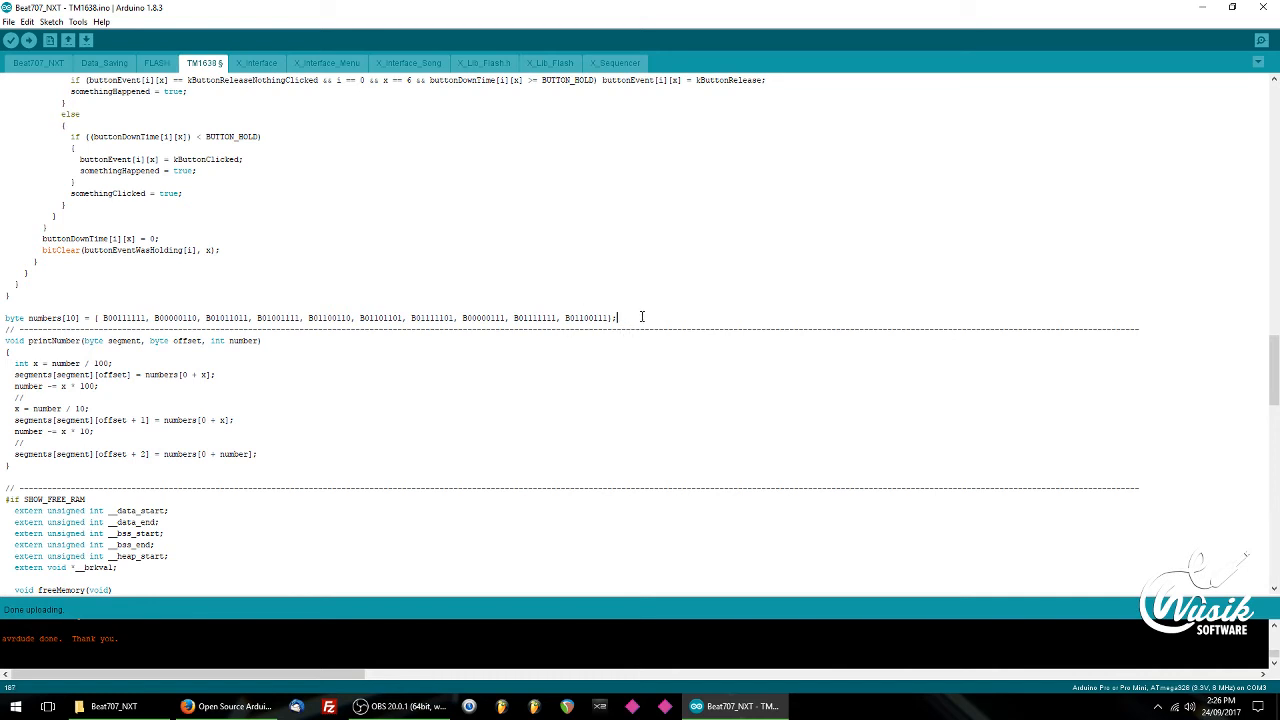
- Select the numbers digit-pattern line, then scroll through the segment character defines and message functions
{"action": "triple_click", "coordinate": [300, 317]}
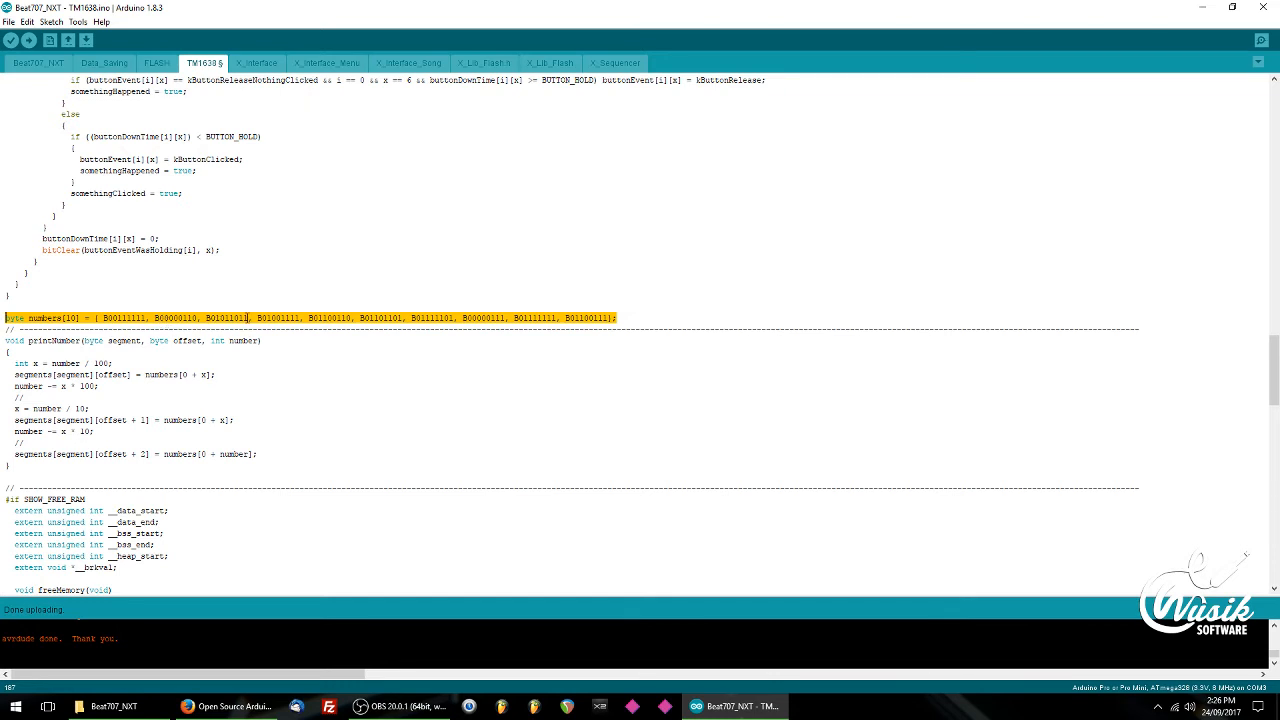
{"action": "left_click", "coordinate": [565, 319]}
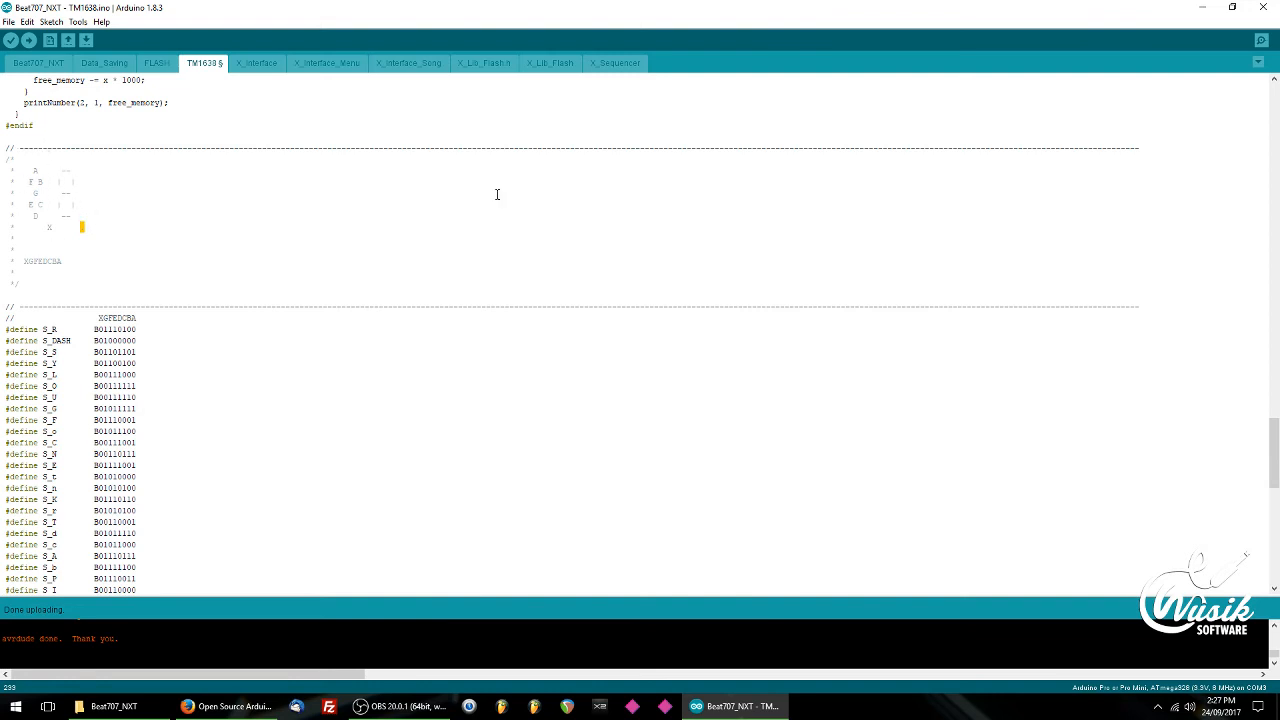
{"action": "mouse_move", "coordinate": [204, 186]}
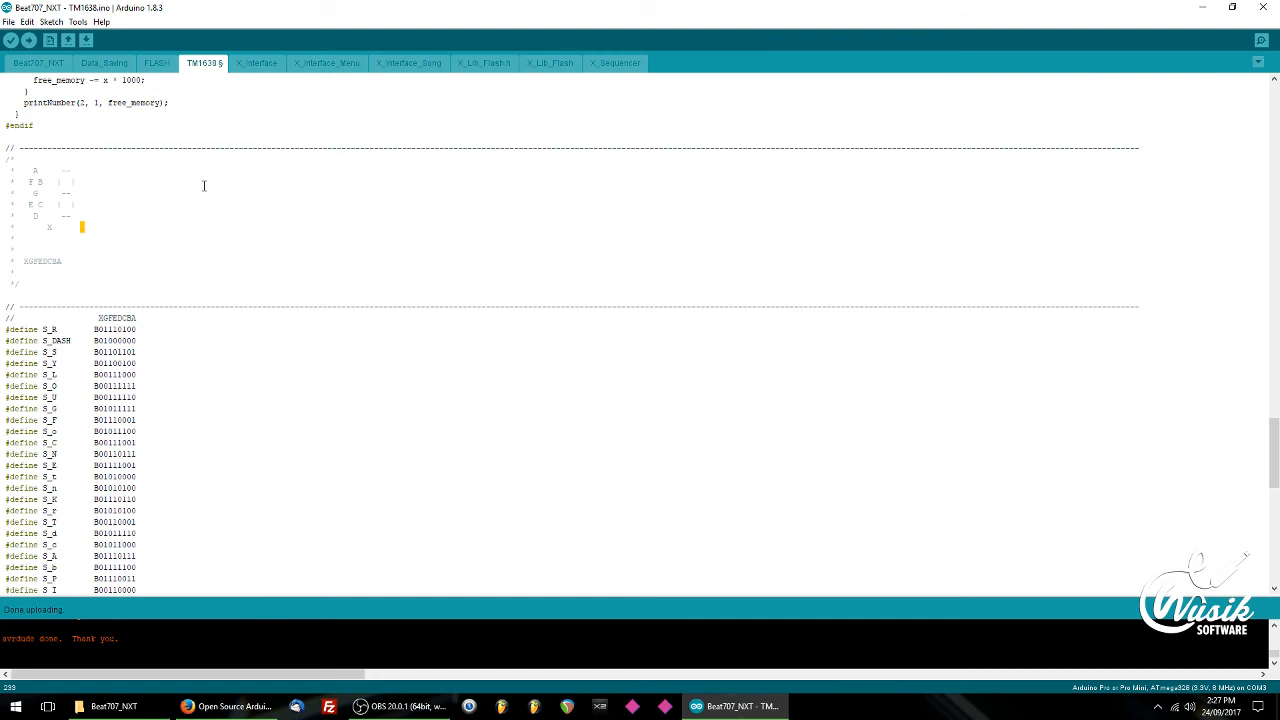
{"action": "scroll", "scroll_direction": "down", "scroll_amount": 3}
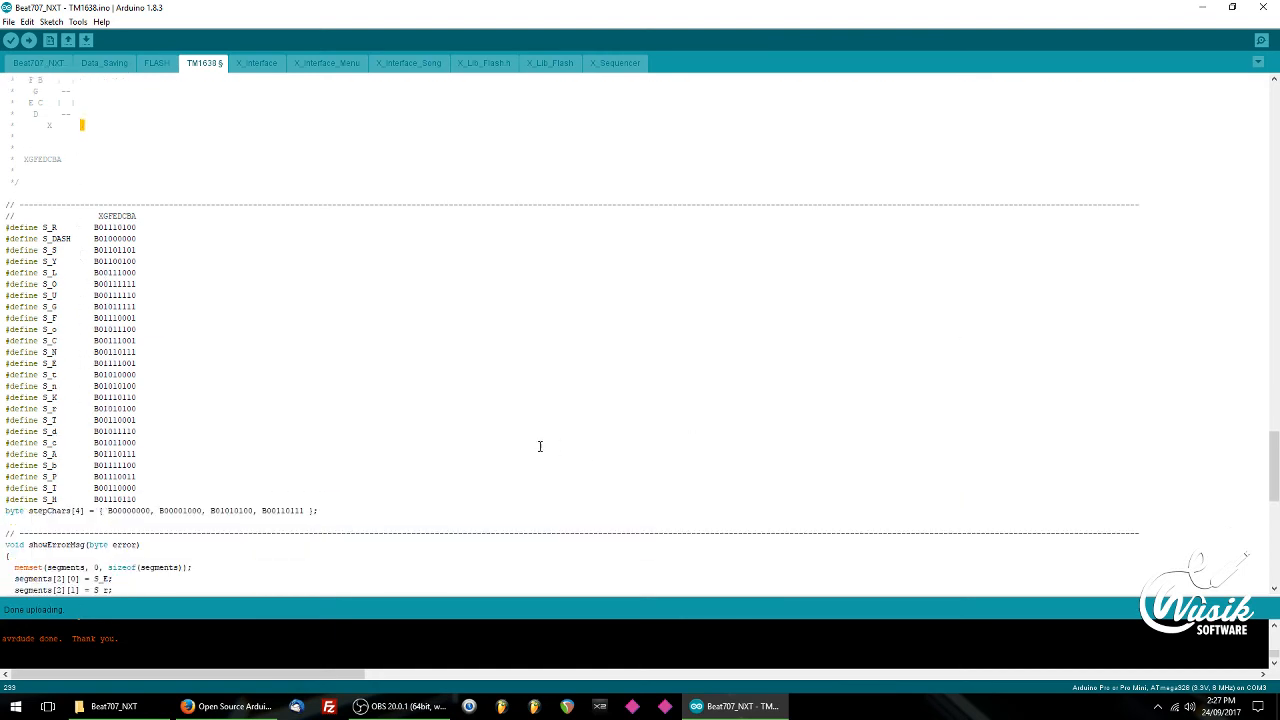
{"action": "scroll", "scroll_direction": "down", "scroll_amount": 3}
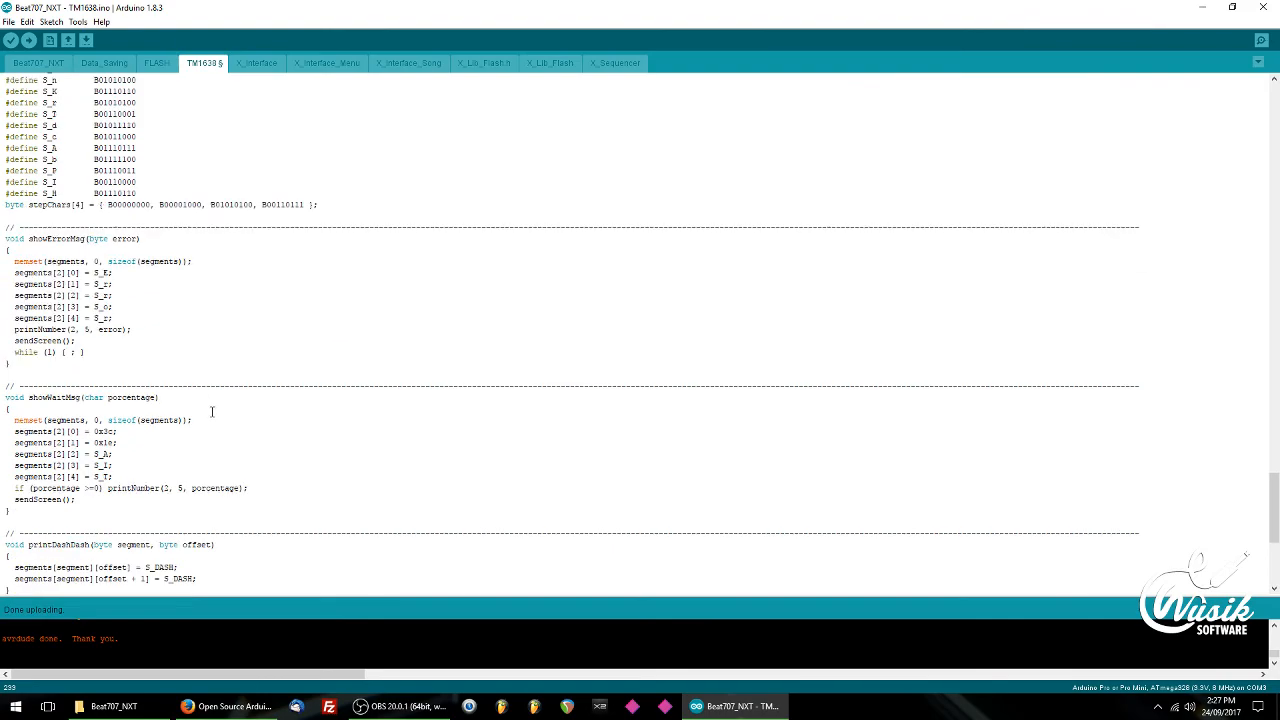
{"action": "scroll", "scroll_direction": "down", "scroll_amount": 3}
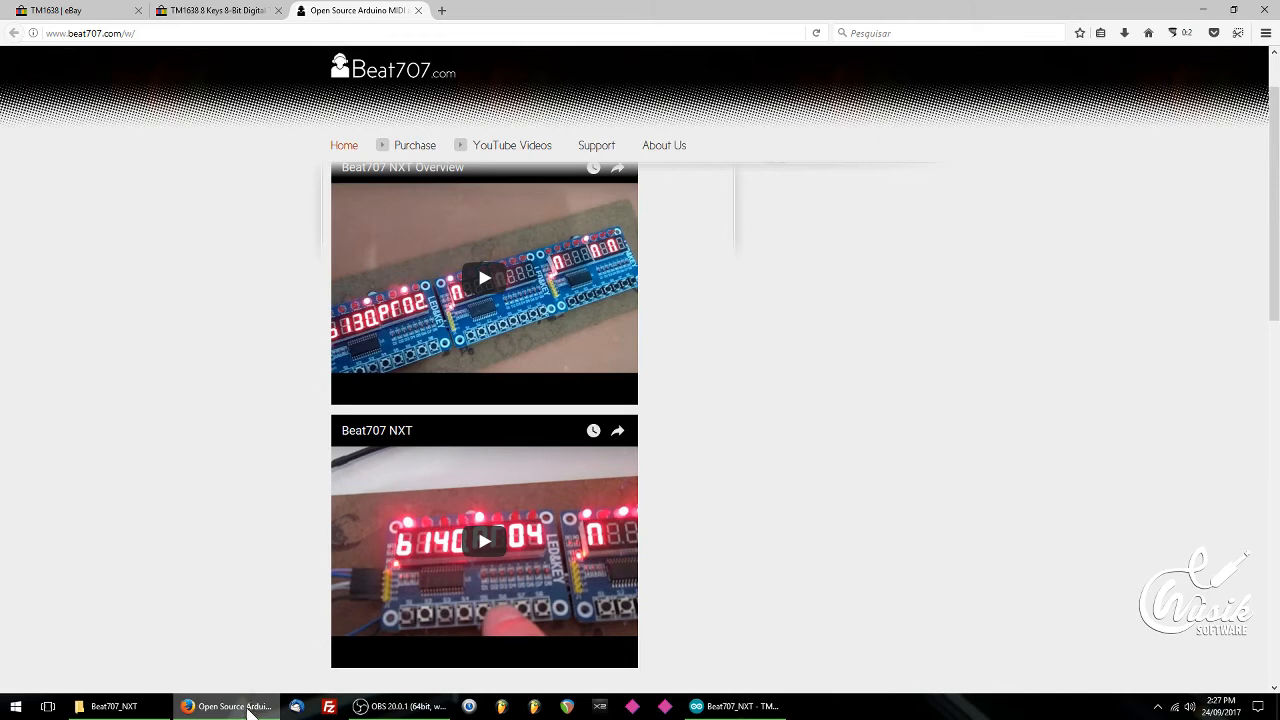
- Play the Beat707 NXT Overview video, briefly go fullscreen, skip ahead, then return to Arduino IDE
{"action": "left_click", "coordinate": [484, 277]}
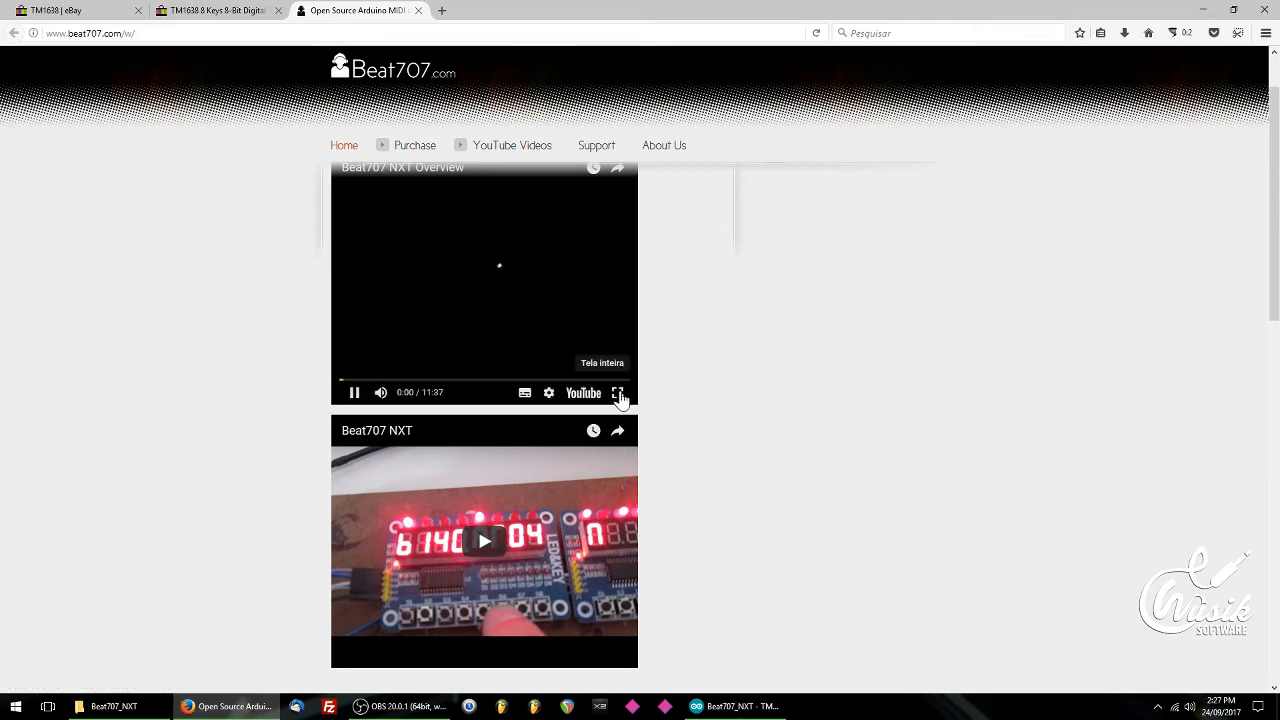
{"action": "left_click", "coordinate": [619, 392]}
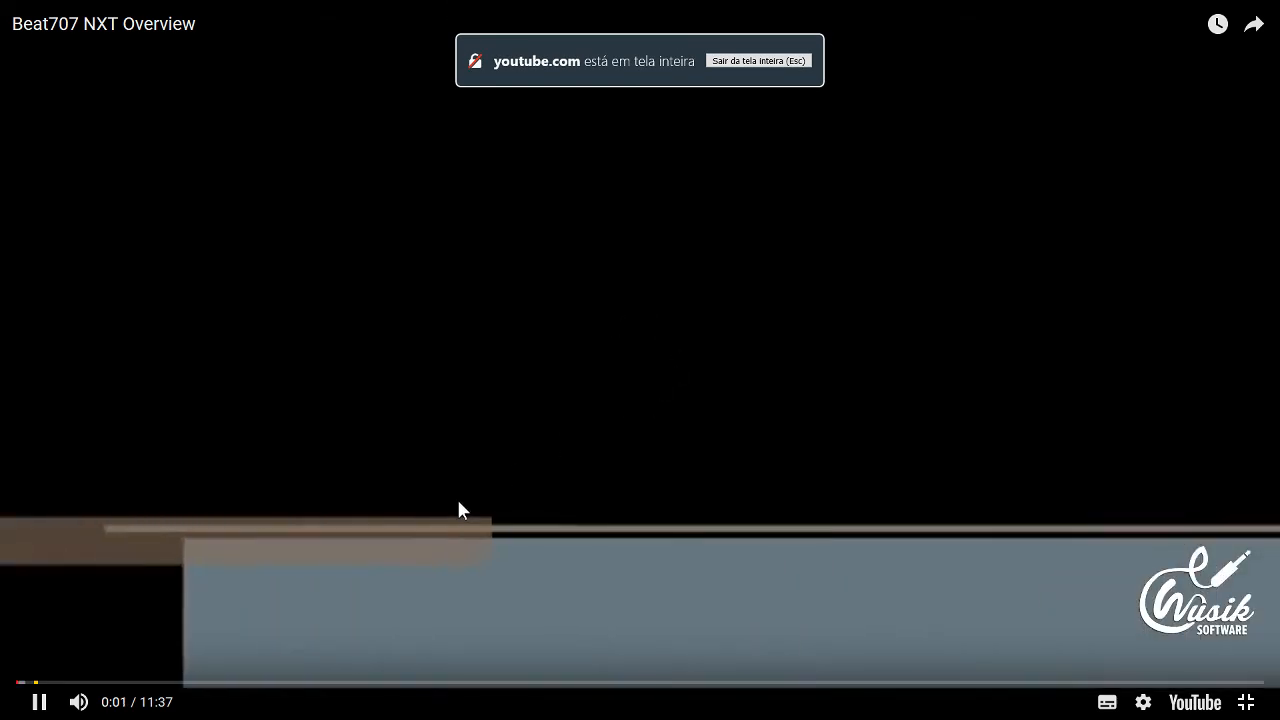
{"action": "key", "text": "Escape"}
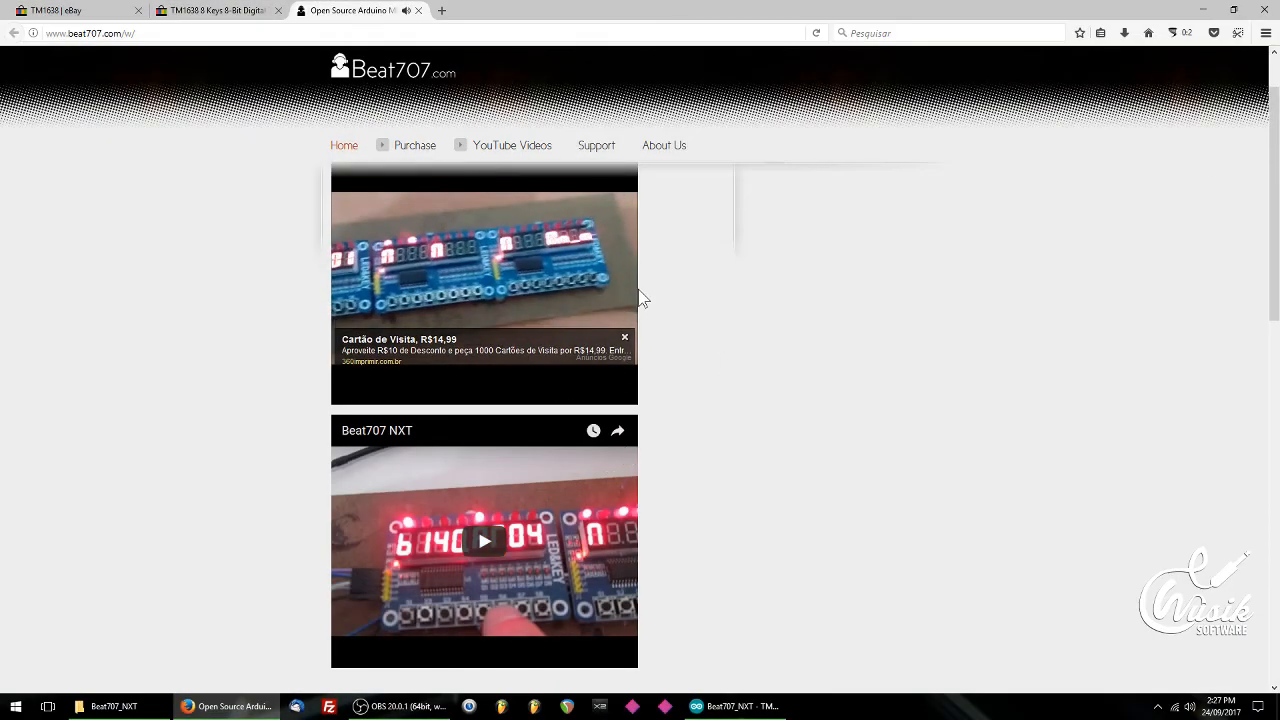
{"action": "left_click", "coordinate": [484, 280]}
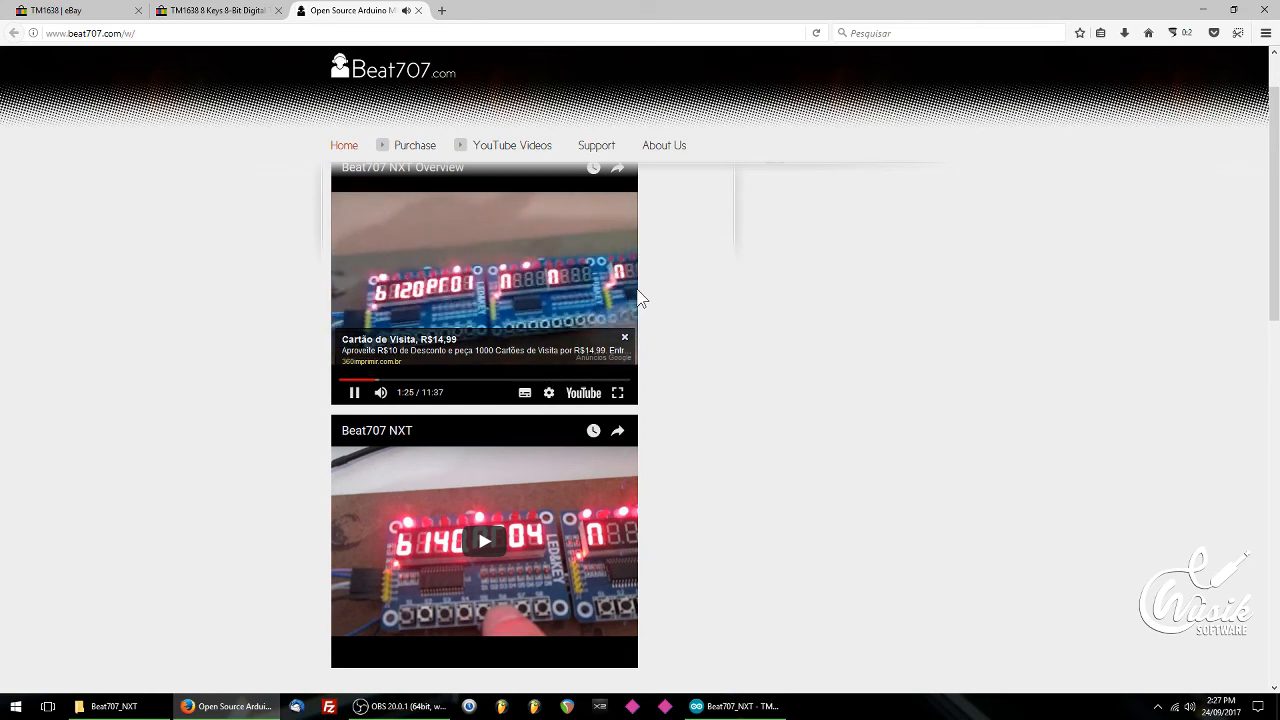
{"action": "mouse_move", "coordinate": [490, 291]}
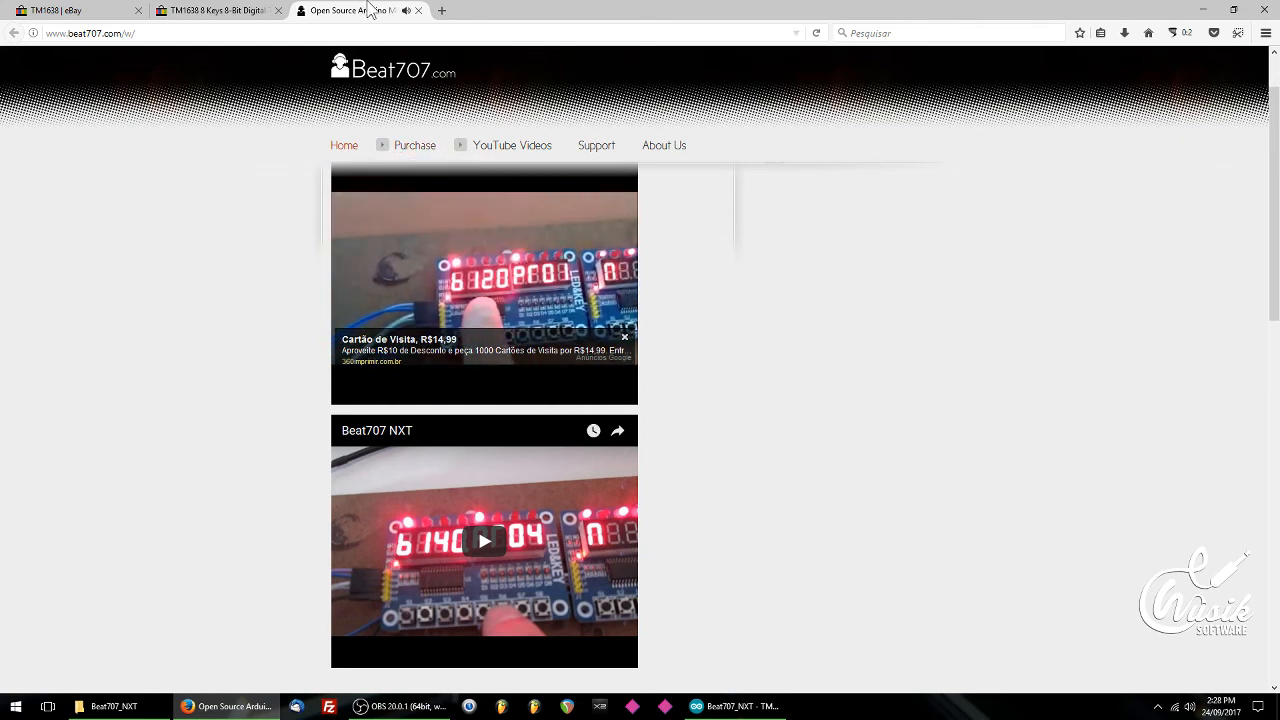
{"action": "left_click", "coordinate": [215, 10]}
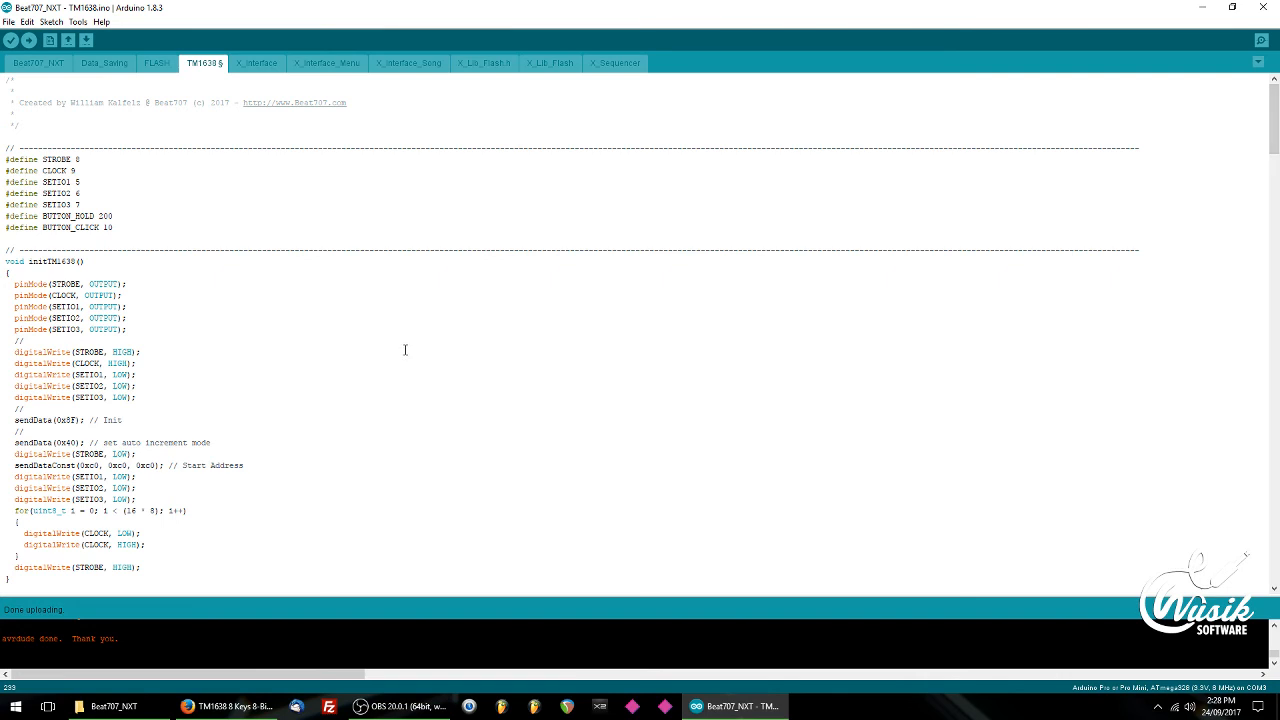
- Scroll the TM1638 tab past the pin defines and initTM1638 to readButtons' hold and click handling
{"action": "scroll", "scroll_direction": "down", "scroll_amount": 3}
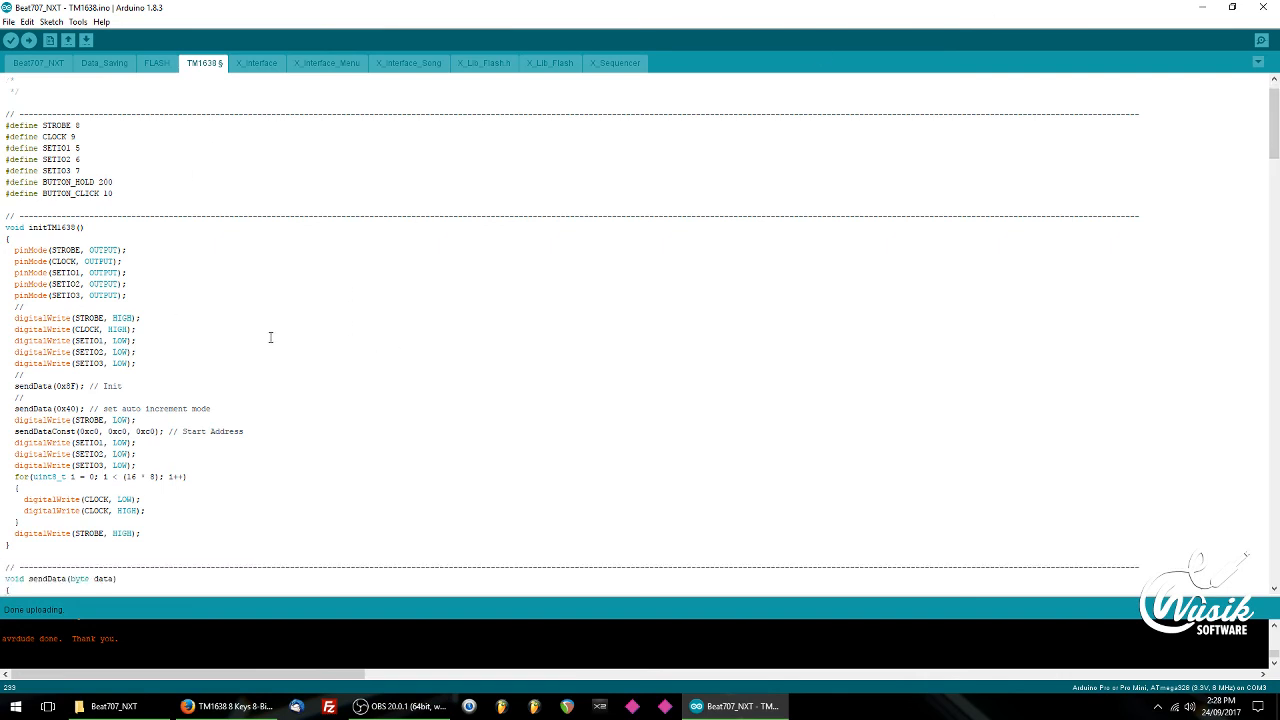
{"action": "scroll", "scroll_direction": "down", "scroll_amount": 3}
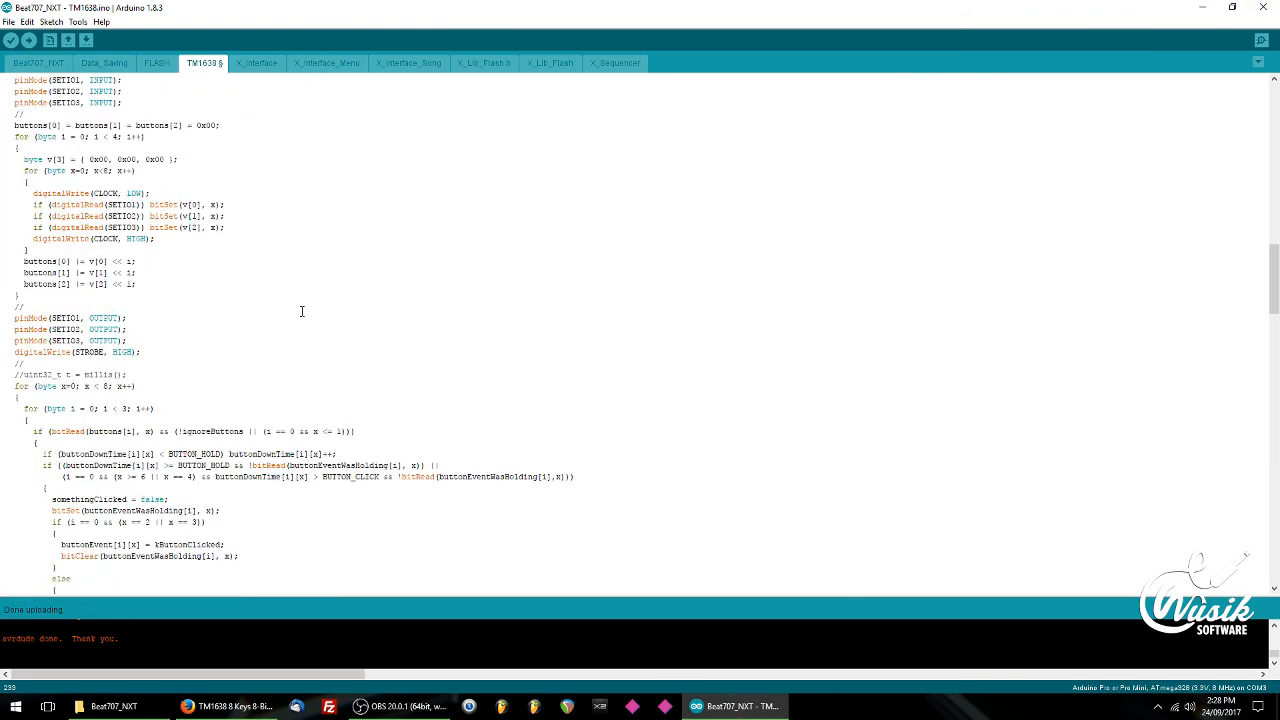
{"action": "scroll", "scroll_direction": "down", "scroll_amount": 3}
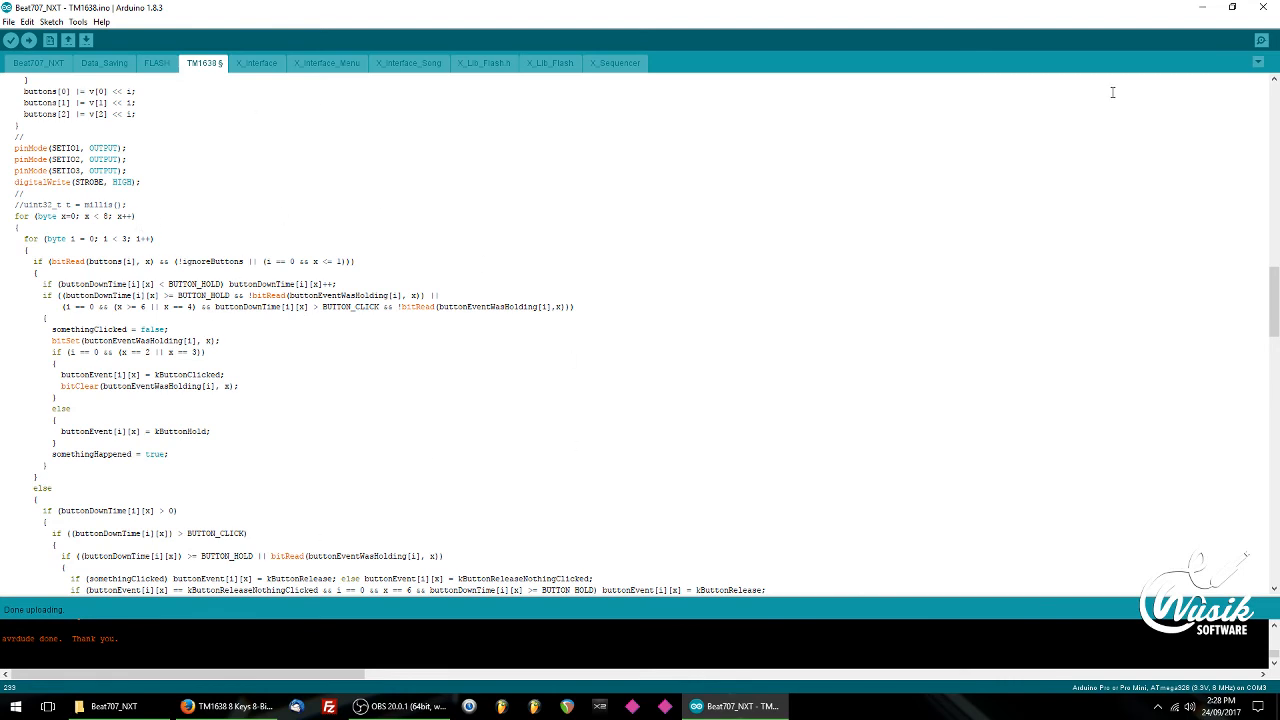
{"action": "mouse_move", "coordinate": [99, 336]}
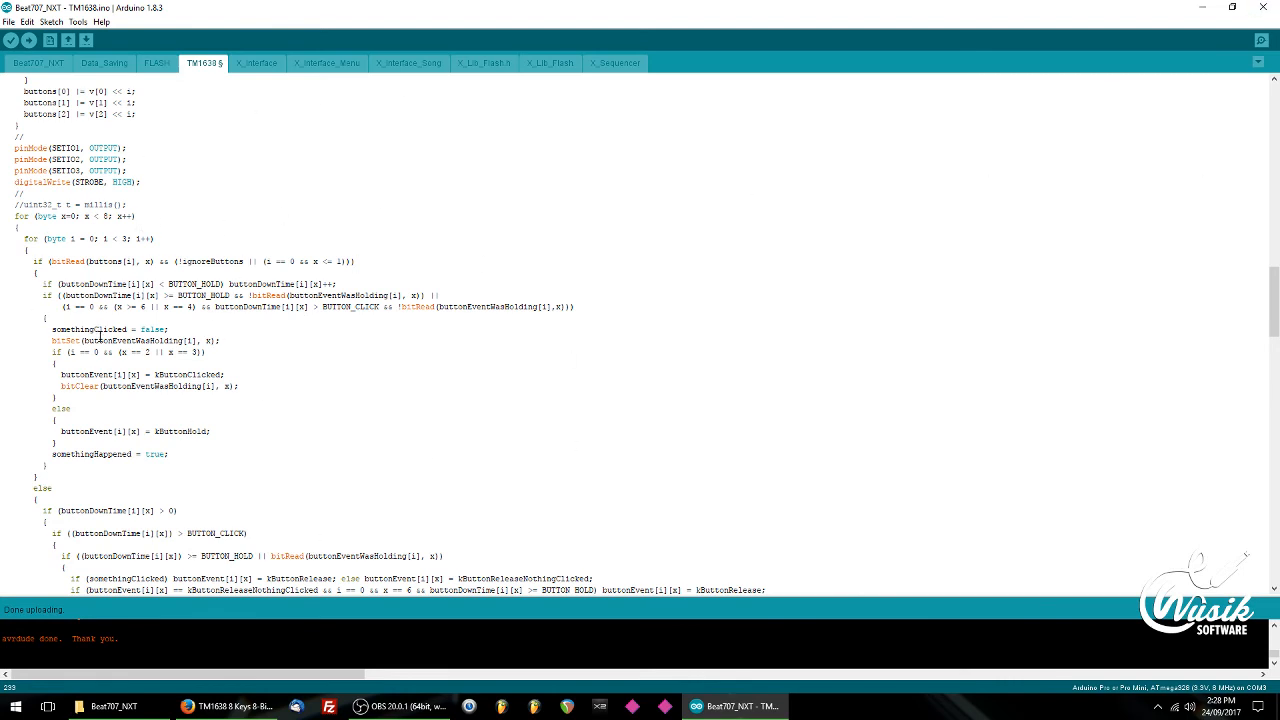